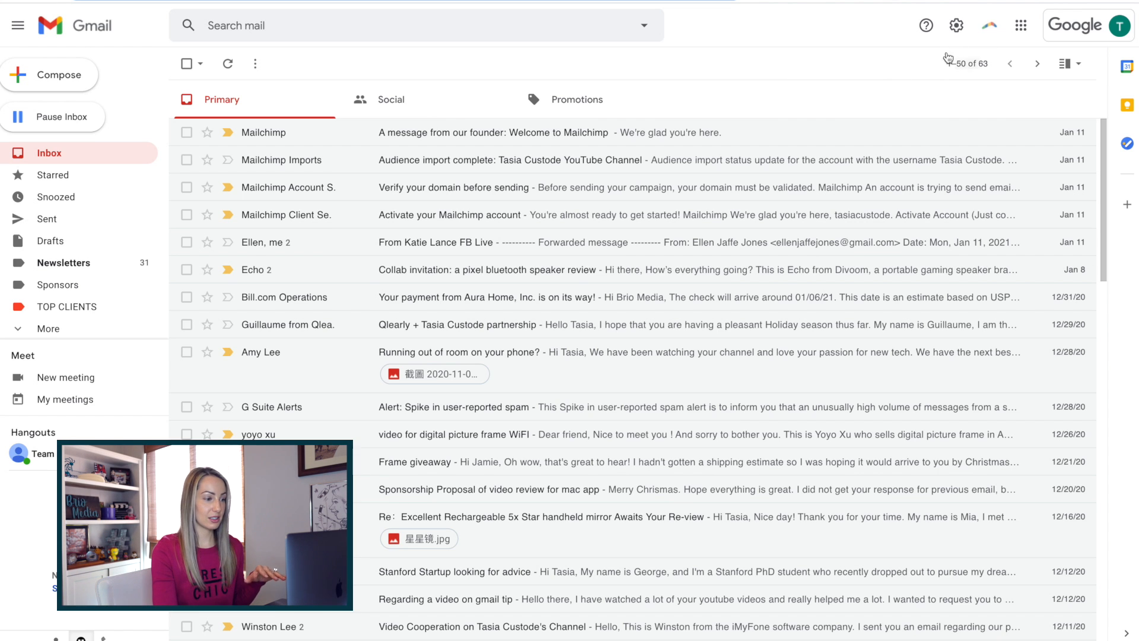
{"action": "mouse_move", "coordinate": [957, 25]}
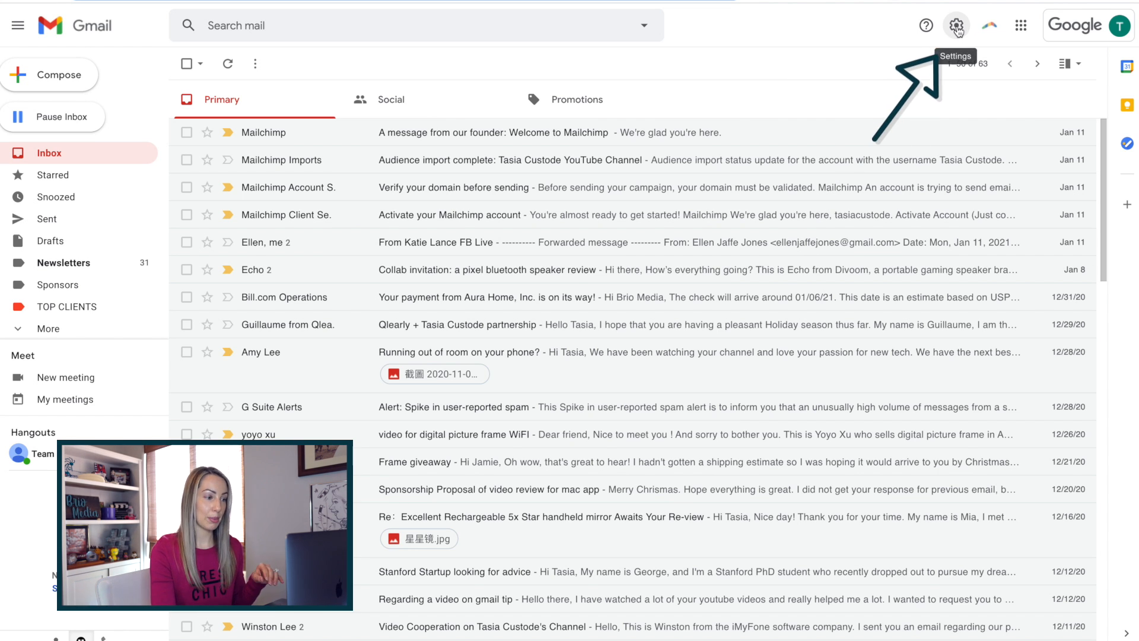
Step: Open Gmail's Quick settings panel from the gear icon
{"action": "left_click", "coordinate": [959, 25]}
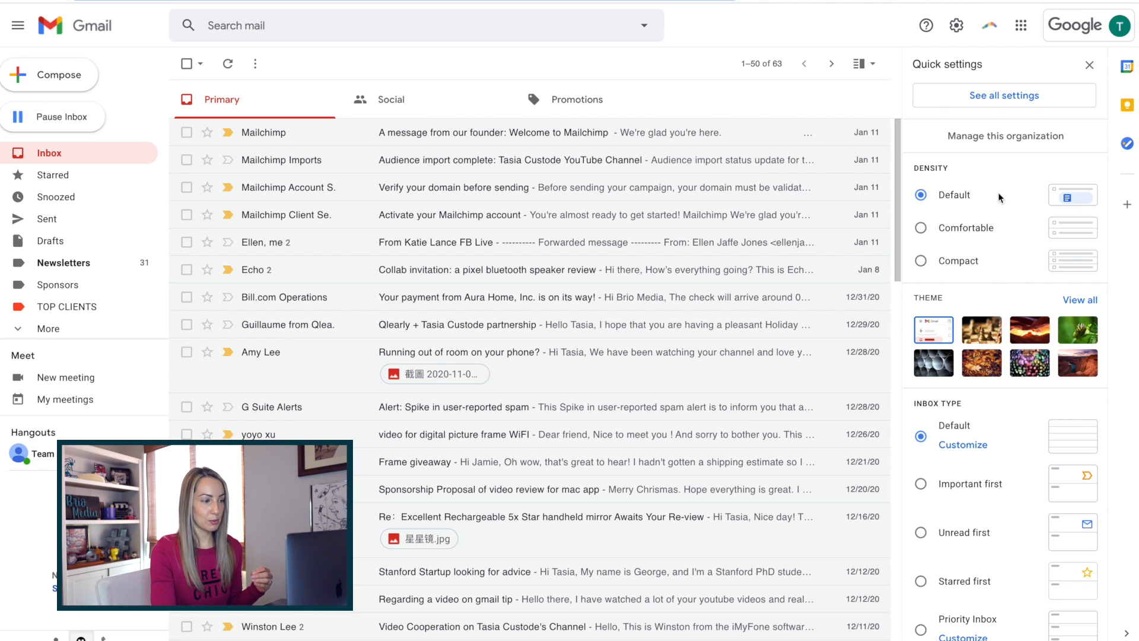
{"action": "mouse_move", "coordinate": [960, 184]}
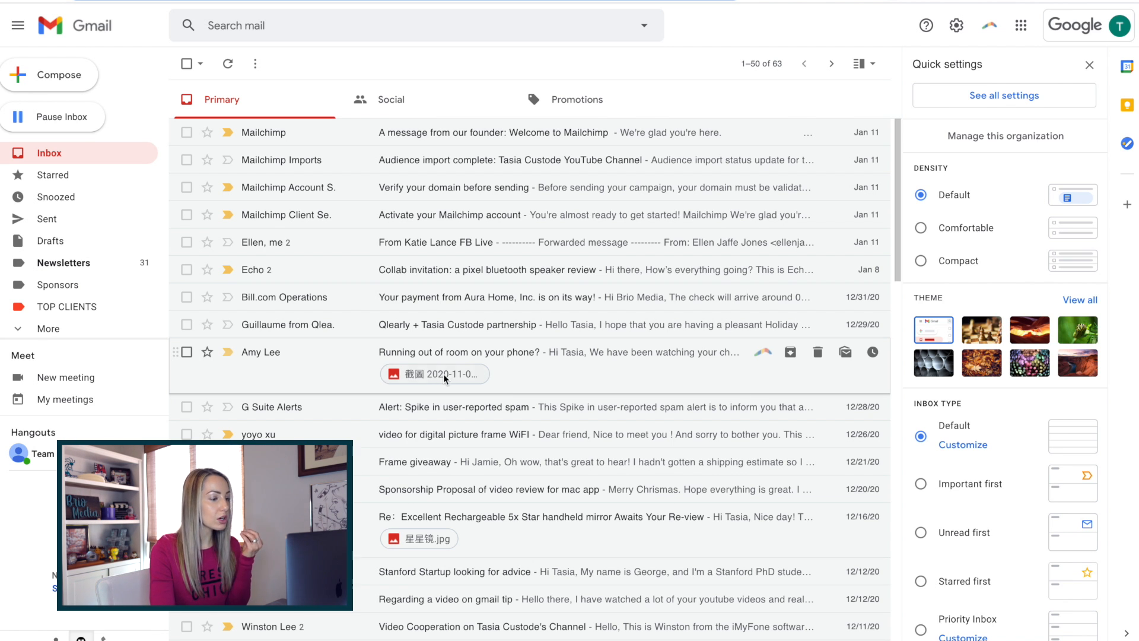
{"action": "left_click", "coordinate": [434, 374]}
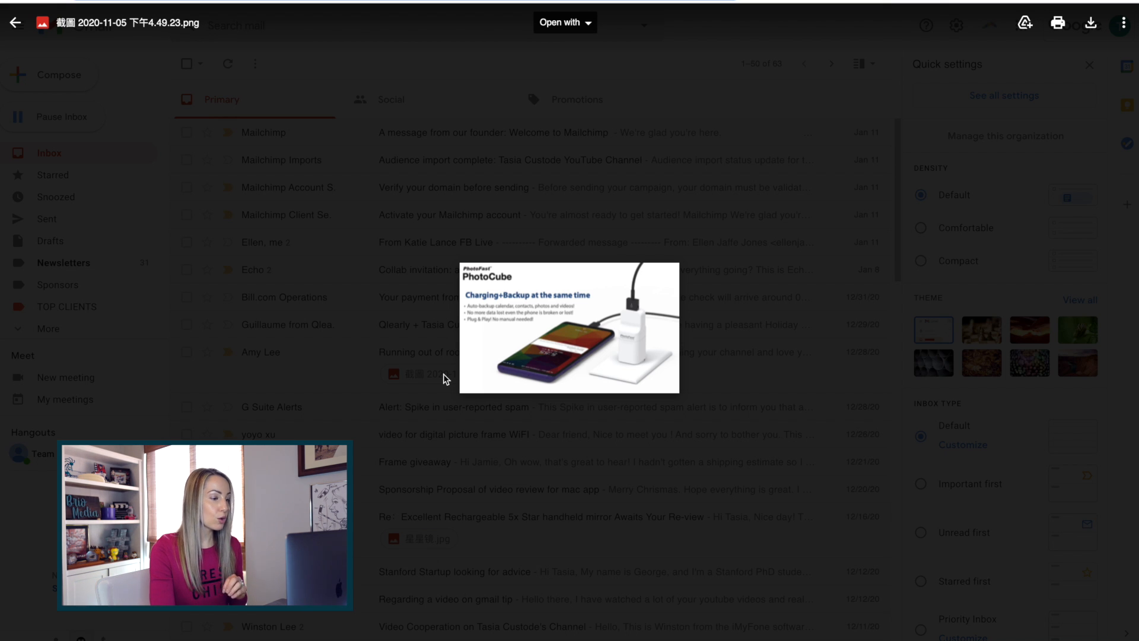
{"action": "mouse_move", "coordinate": [124, 129]}
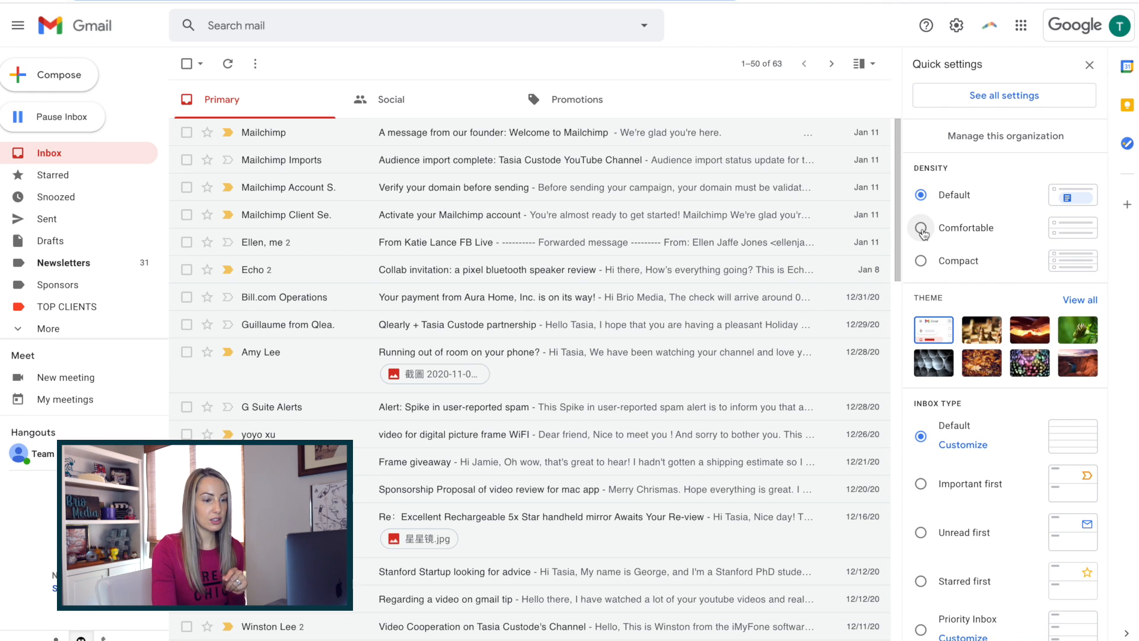
{"action": "left_click", "coordinate": [920, 228]}
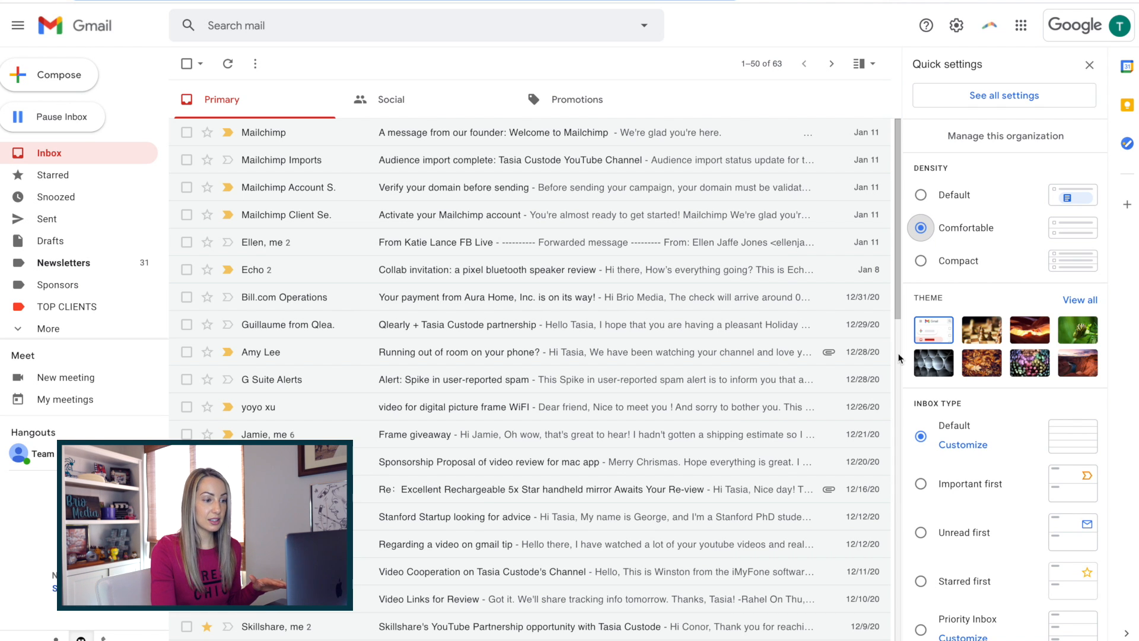
{"action": "left_click", "coordinate": [919, 260]}
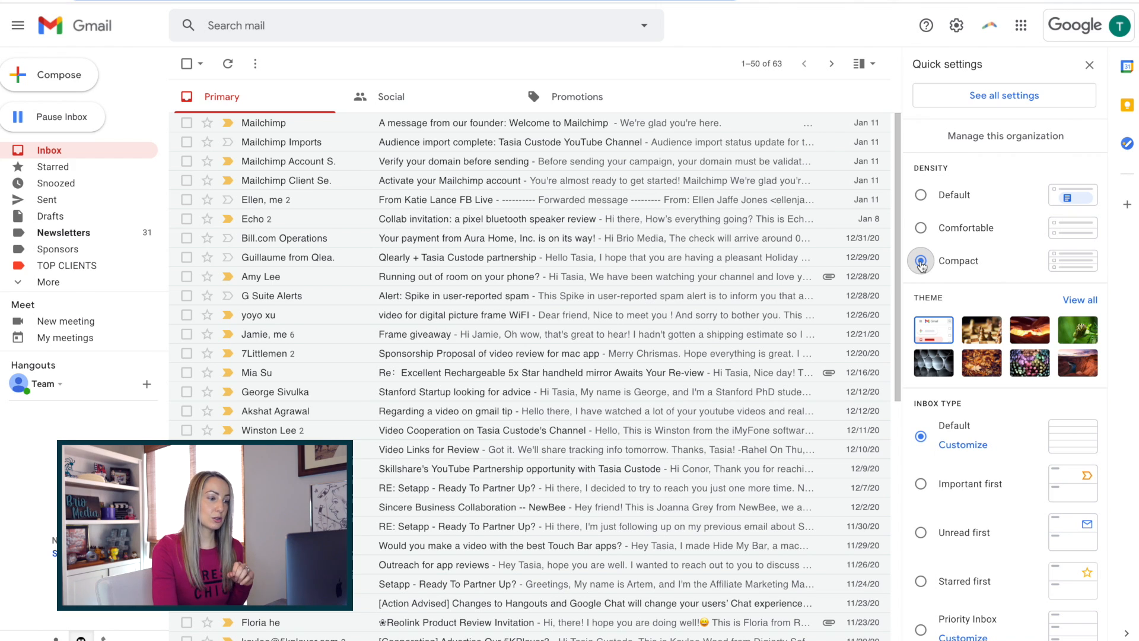
{"action": "left_click", "coordinate": [920, 260]}
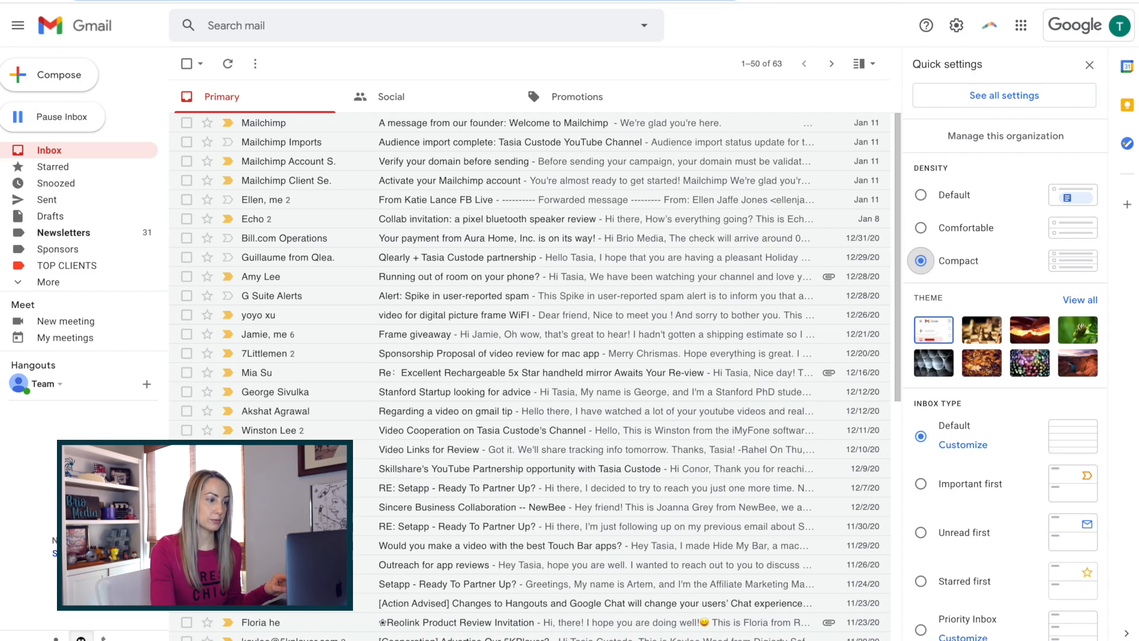
{"action": "left_click", "coordinate": [920, 188]}
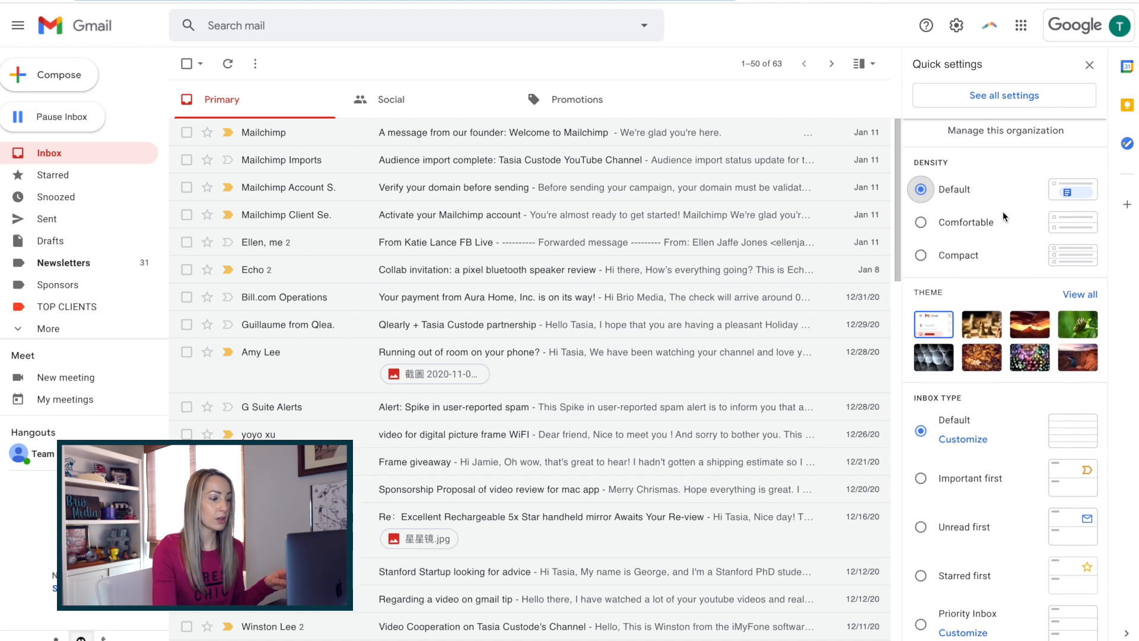
{"action": "scroll", "scroll_direction": "down", "scroll_amount": 3}
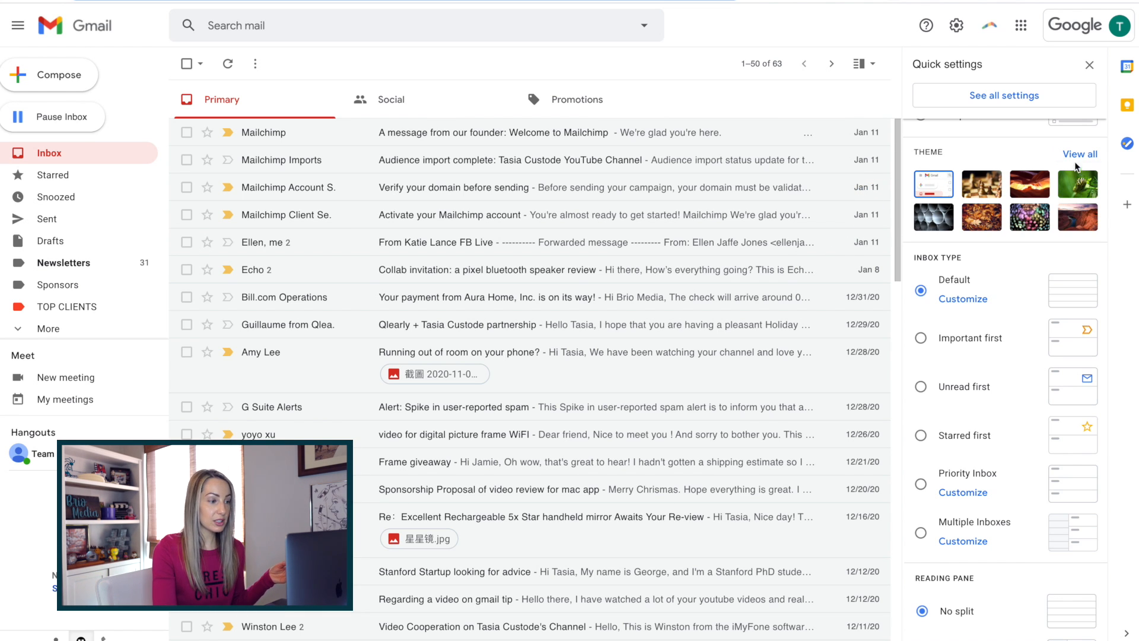
{"action": "left_click", "coordinate": [1080, 154]}
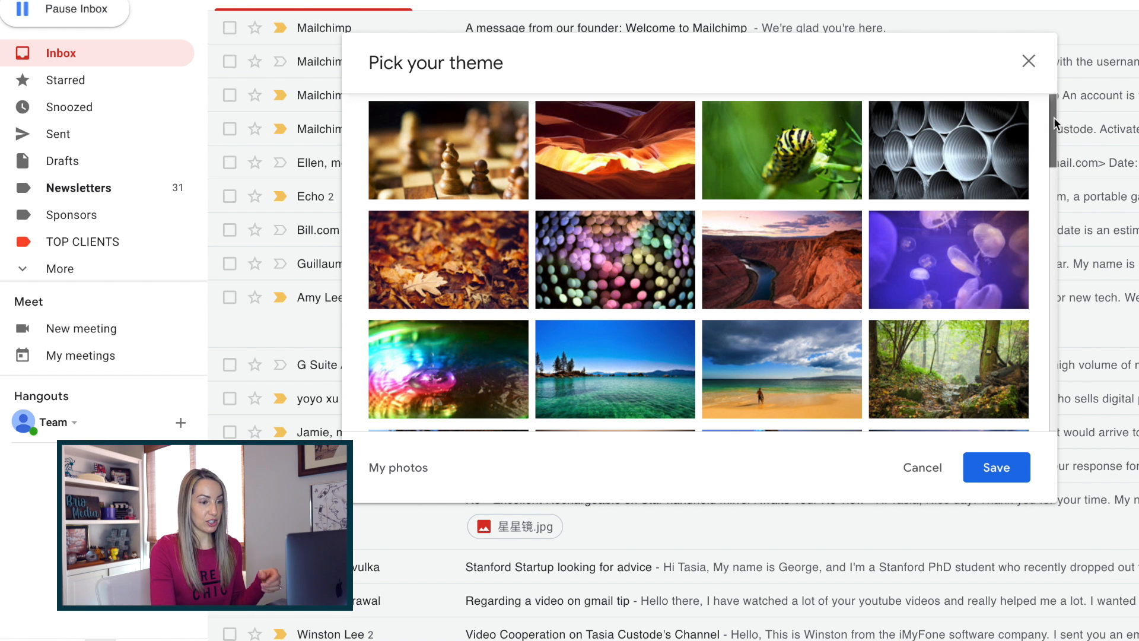
{"action": "scroll", "scroll_direction": "down", "scroll_amount": 3}
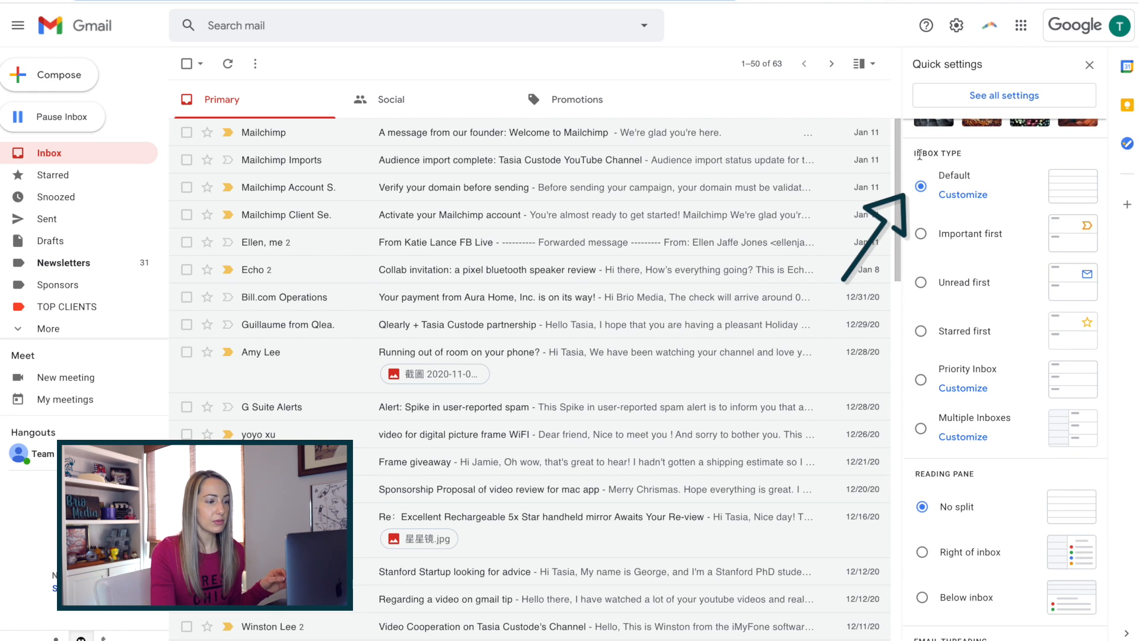
{"action": "mouse_move", "coordinate": [1004, 172]}
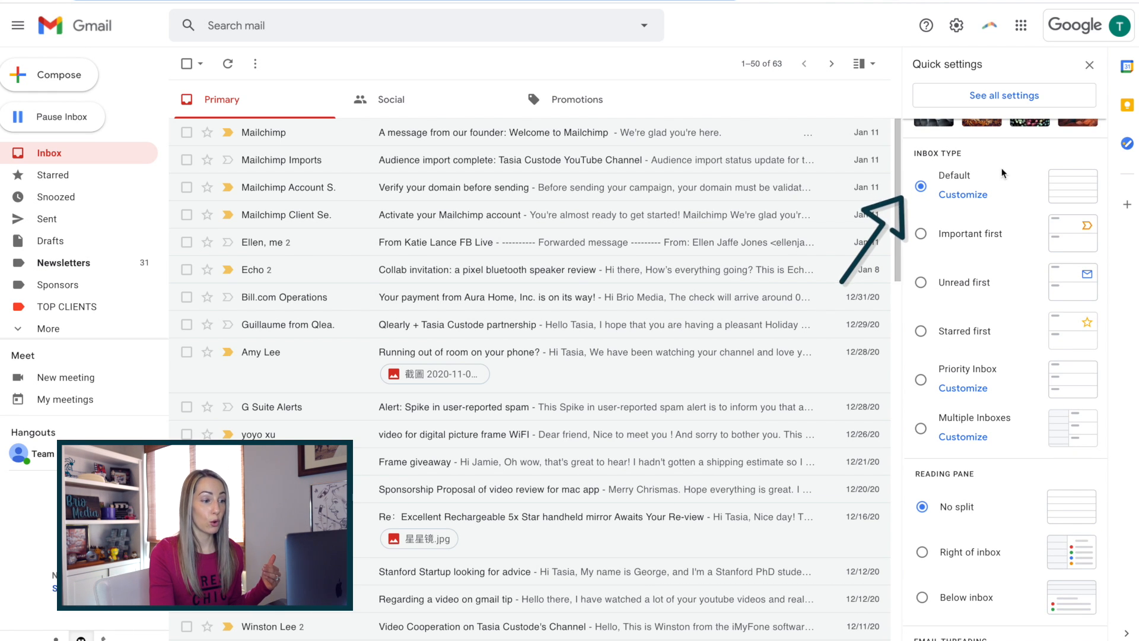
Step: Set the inbox type to Important first
{"action": "left_click", "coordinate": [921, 234]}
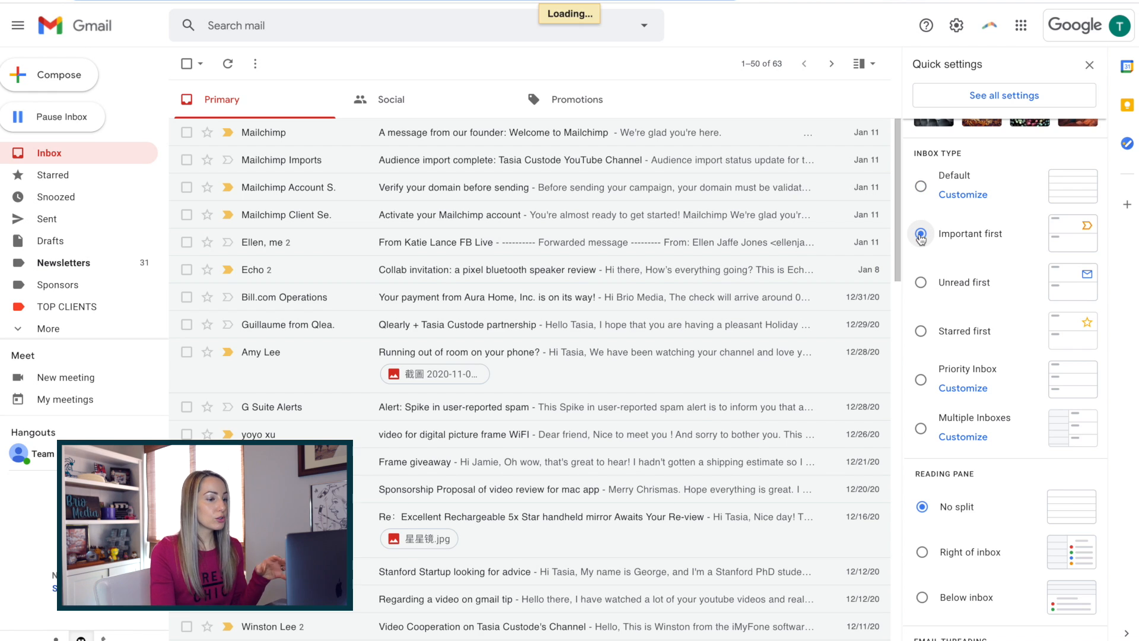
{"action": "left_click", "coordinate": [921, 234]}
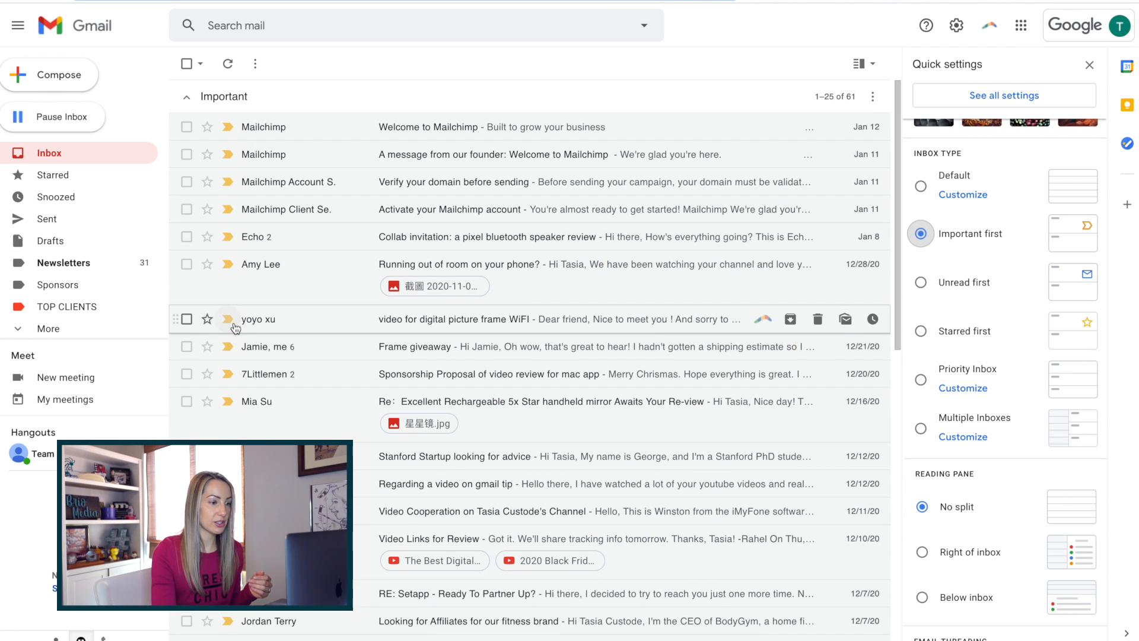
{"action": "scroll", "scroll_direction": "down", "scroll_amount": 3}
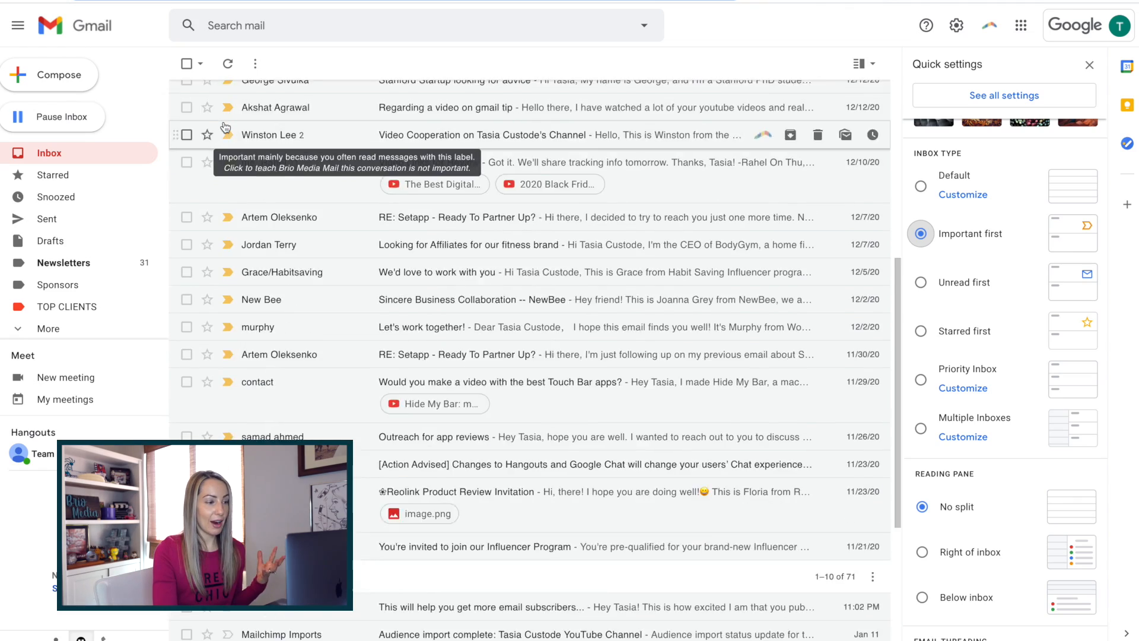
{"action": "scroll", "scroll_direction": "down", "scroll_amount": 3}
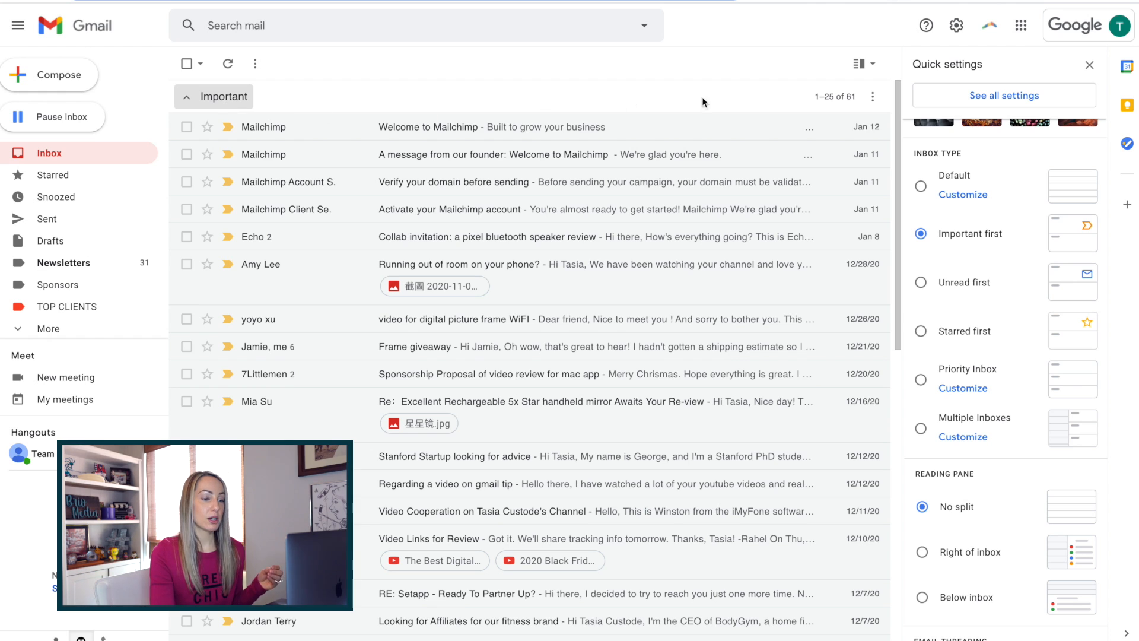
{"action": "mouse_move", "coordinate": [920, 286]}
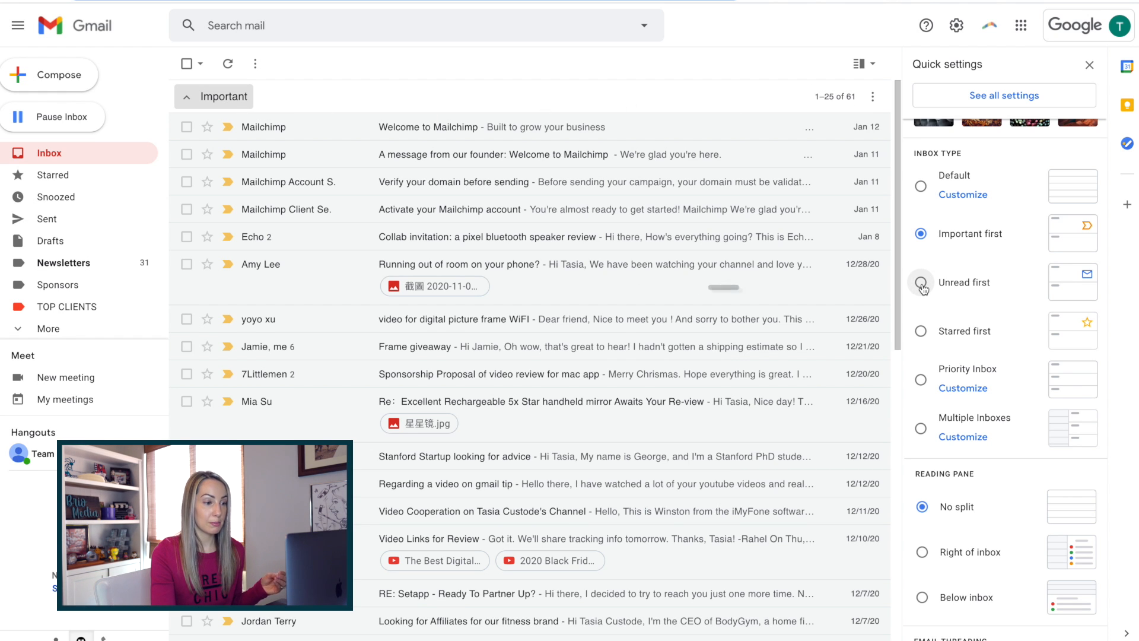
Step: Set the inbox type to Unread first, then to Starred first
{"action": "left_click", "coordinate": [920, 282]}
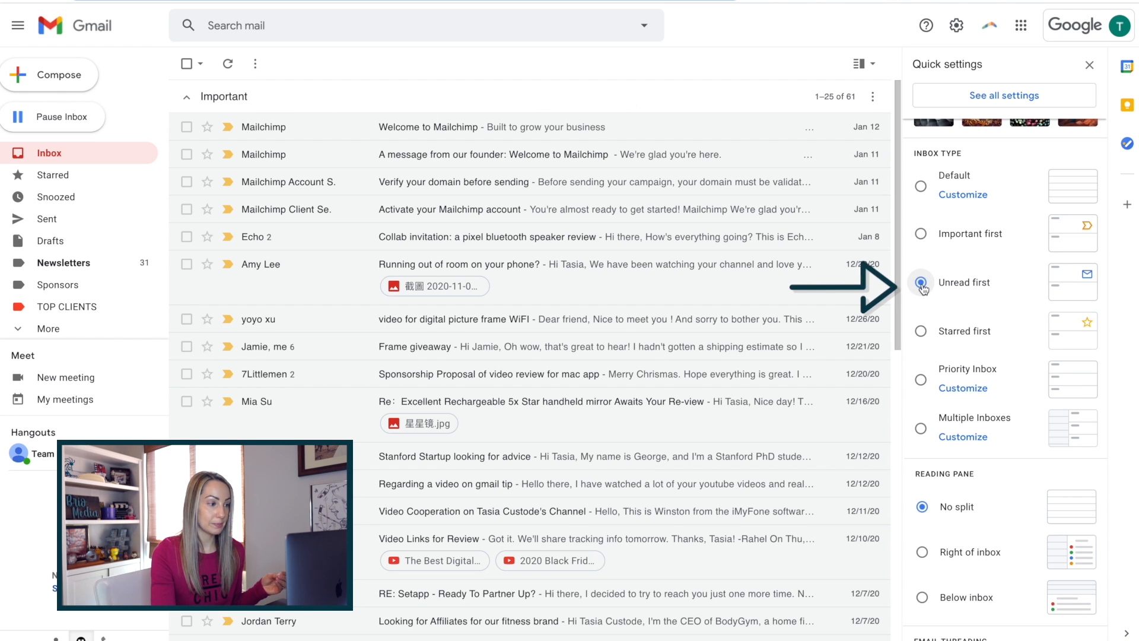
{"action": "left_click", "coordinate": [920, 282]}
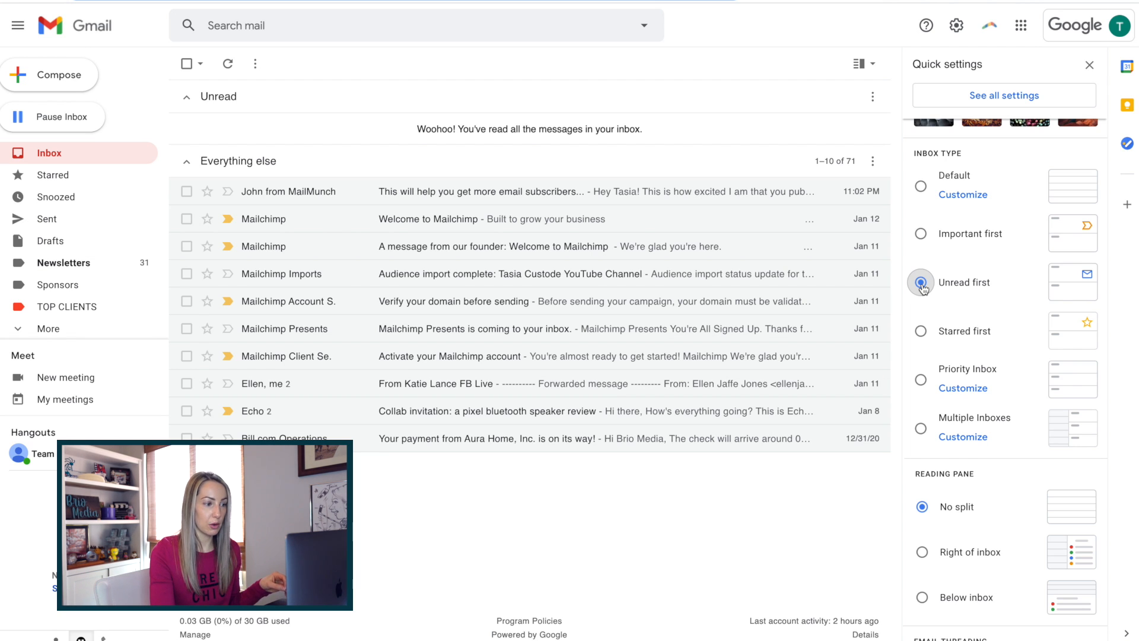
{"action": "left_click", "coordinate": [920, 282]}
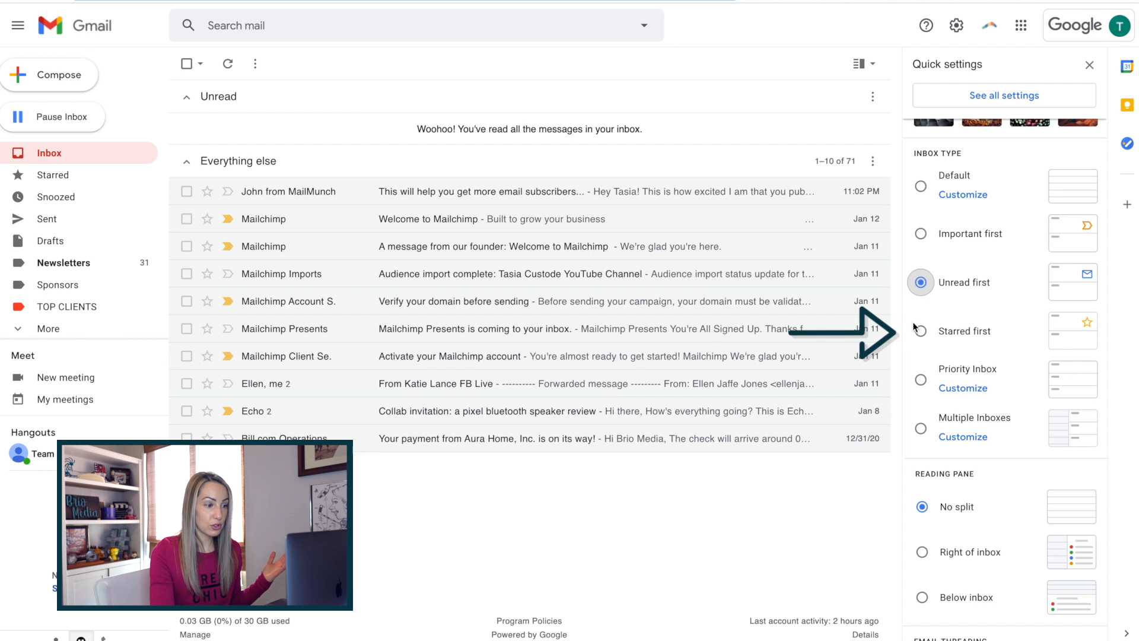
{"action": "left_click", "coordinate": [919, 331]}
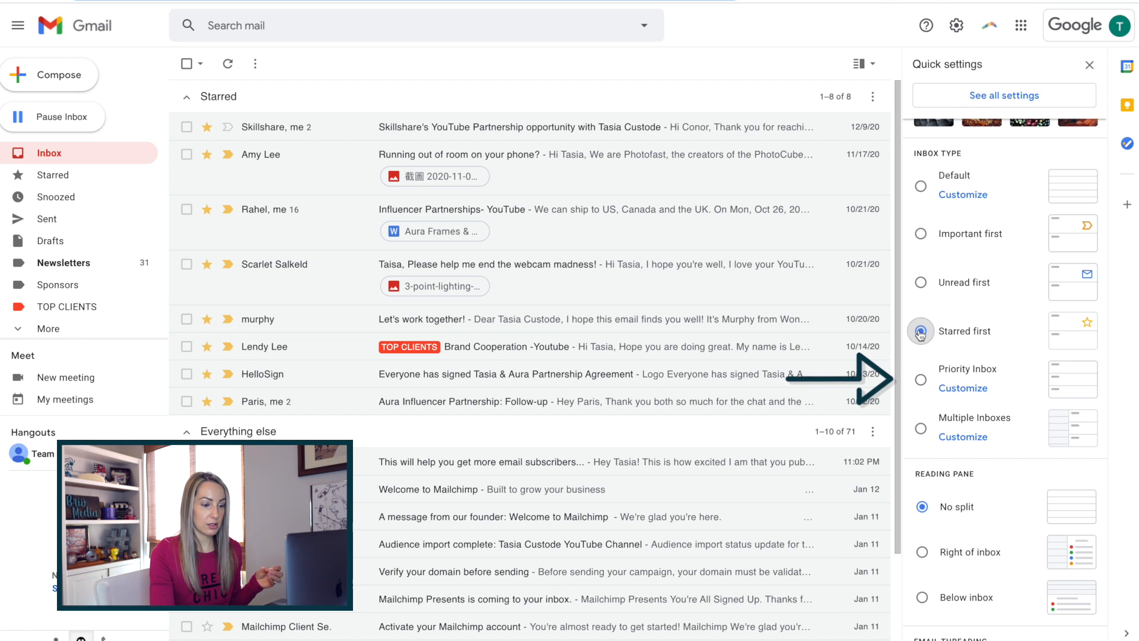
Step: Set the inbox type to Priority Inbox and open its Customize settings page
{"action": "left_click", "coordinate": [921, 368]}
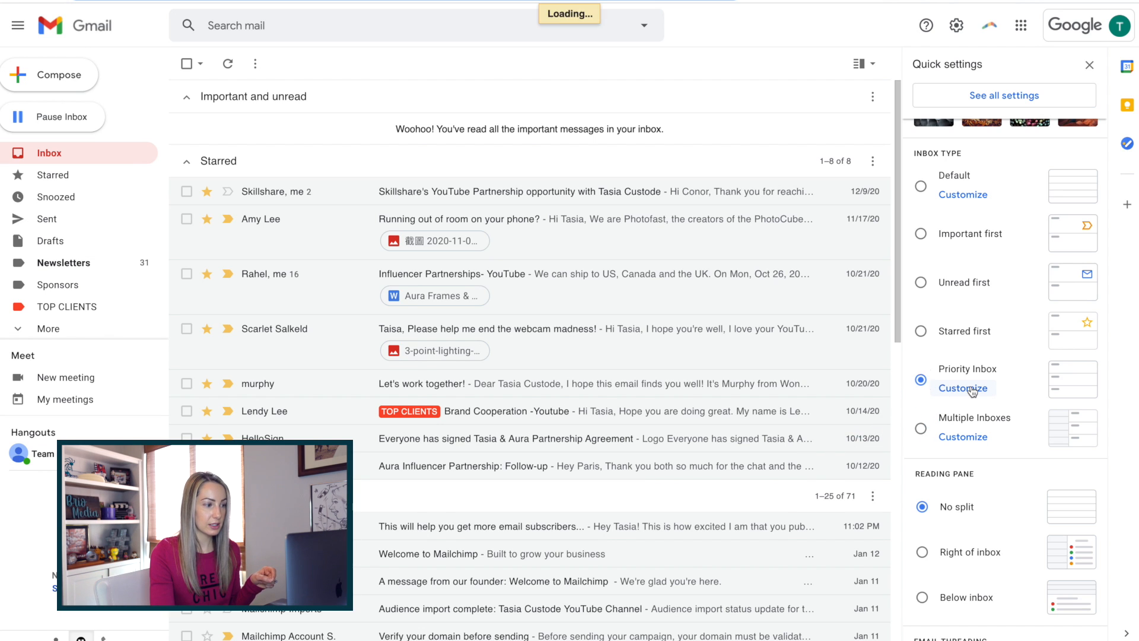
{"action": "left_click", "coordinate": [963, 388]}
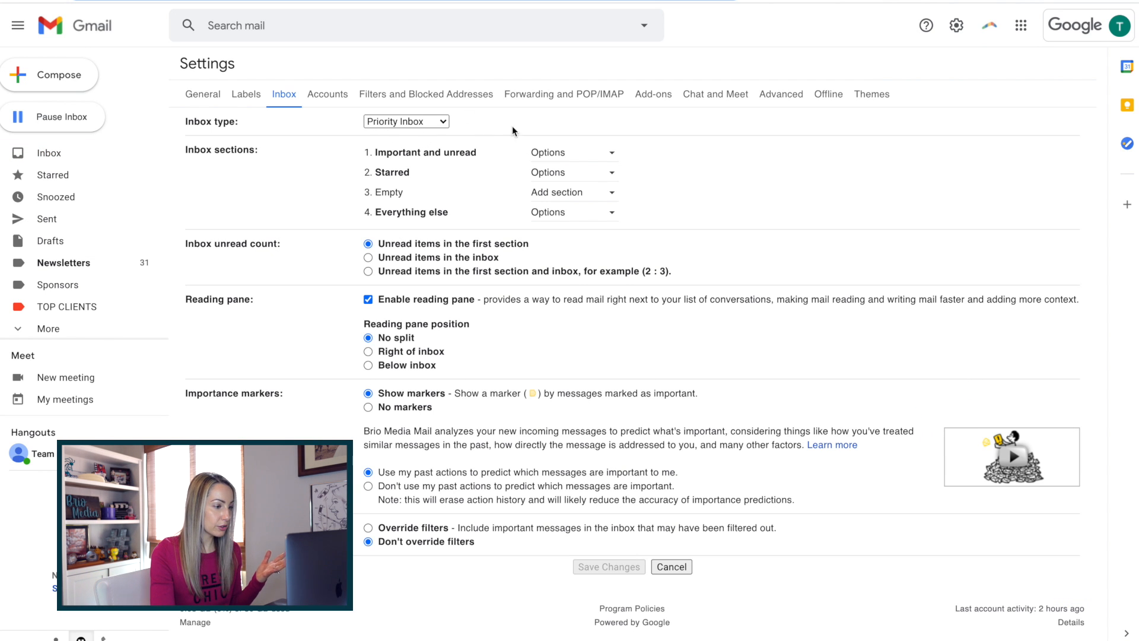
Step: Leave the Priority Inbox settings for the inbox and reopen Quick settings
{"action": "left_click", "coordinate": [572, 152]}
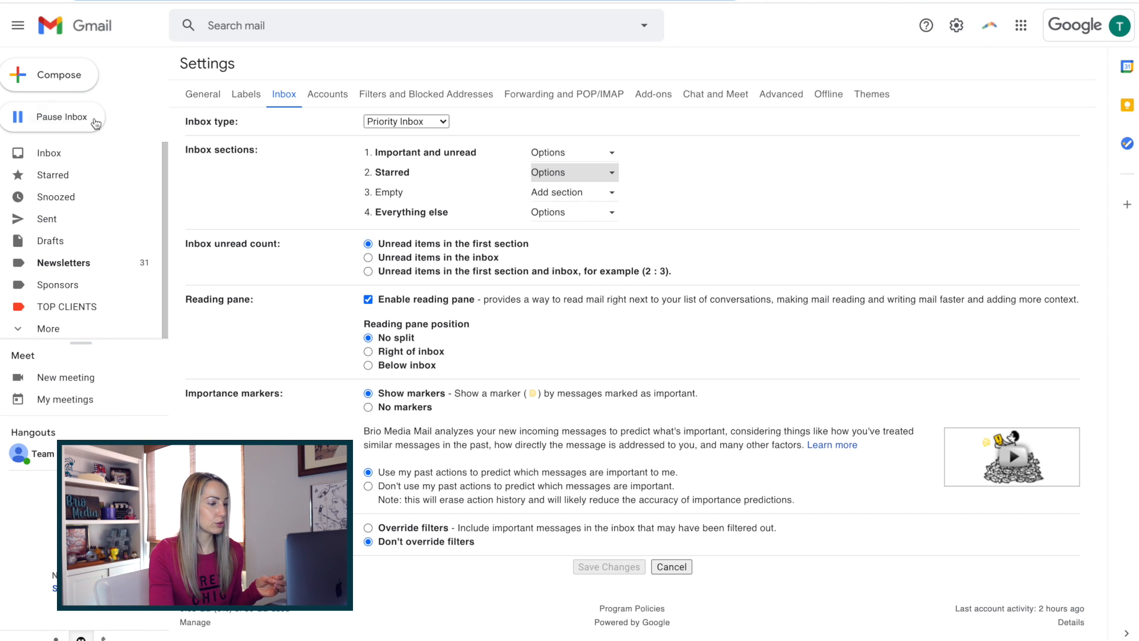
{"action": "left_click", "coordinate": [49, 153]}
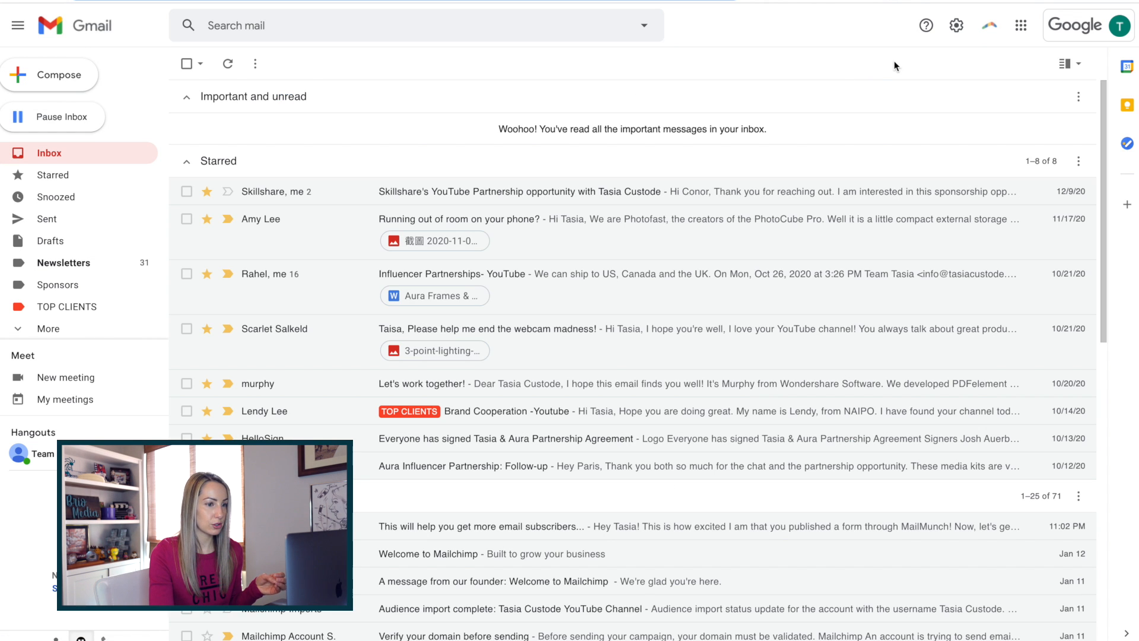
{"action": "left_click", "coordinate": [957, 25]}
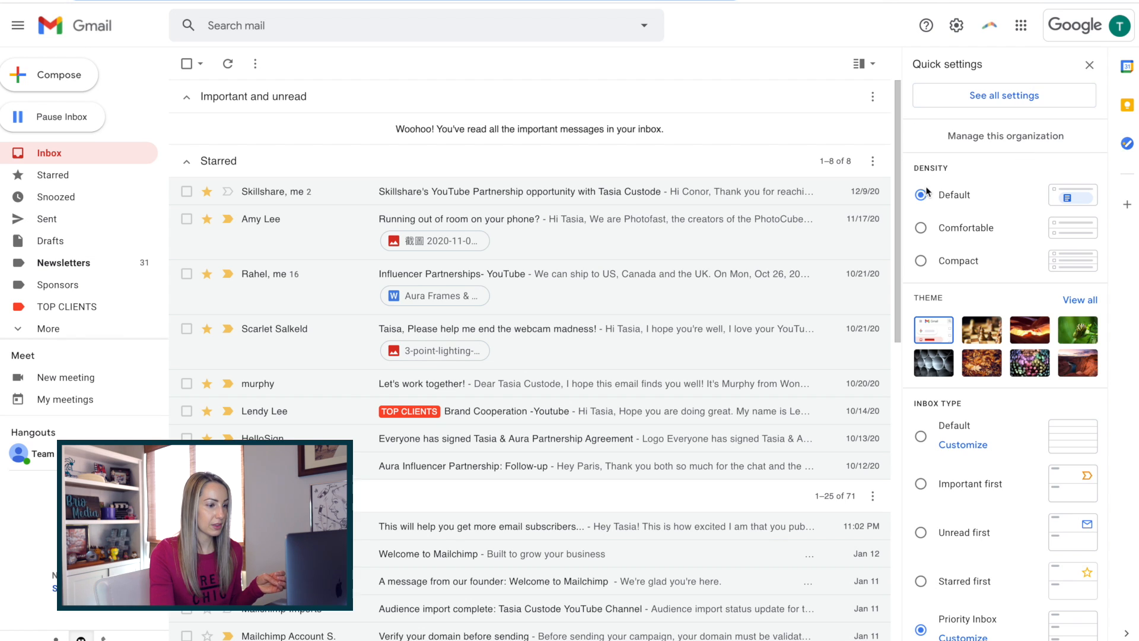
Step: Try the Multiple Inboxes type, then set the inbox type back to Default
{"action": "scroll", "scroll_direction": "down", "scroll_amount": 3}
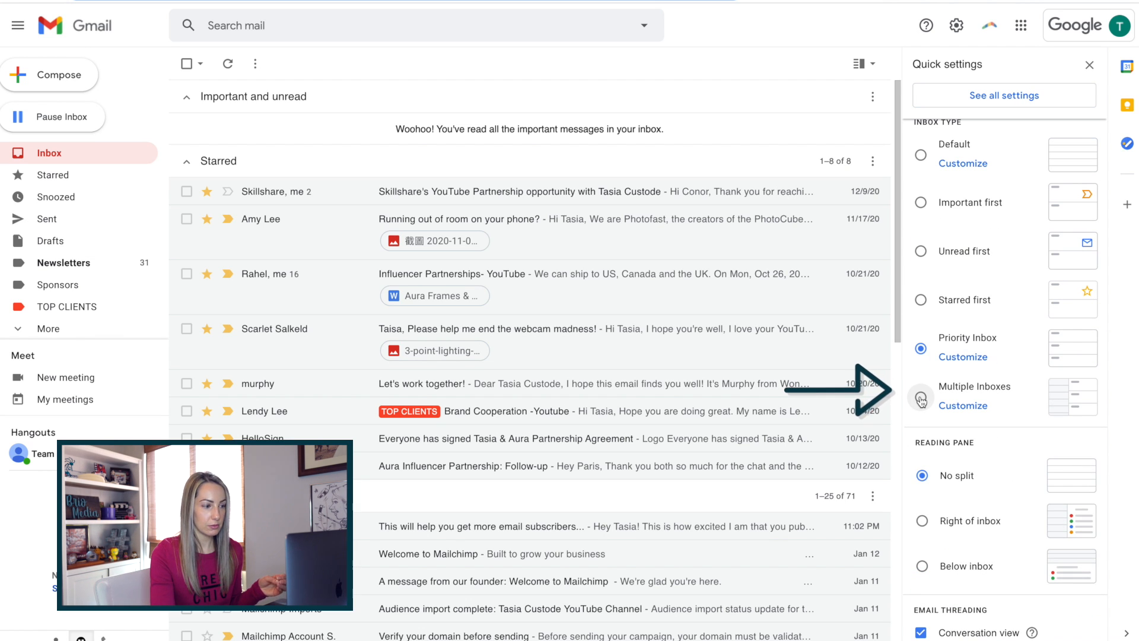
{"action": "left_click", "coordinate": [920, 386]}
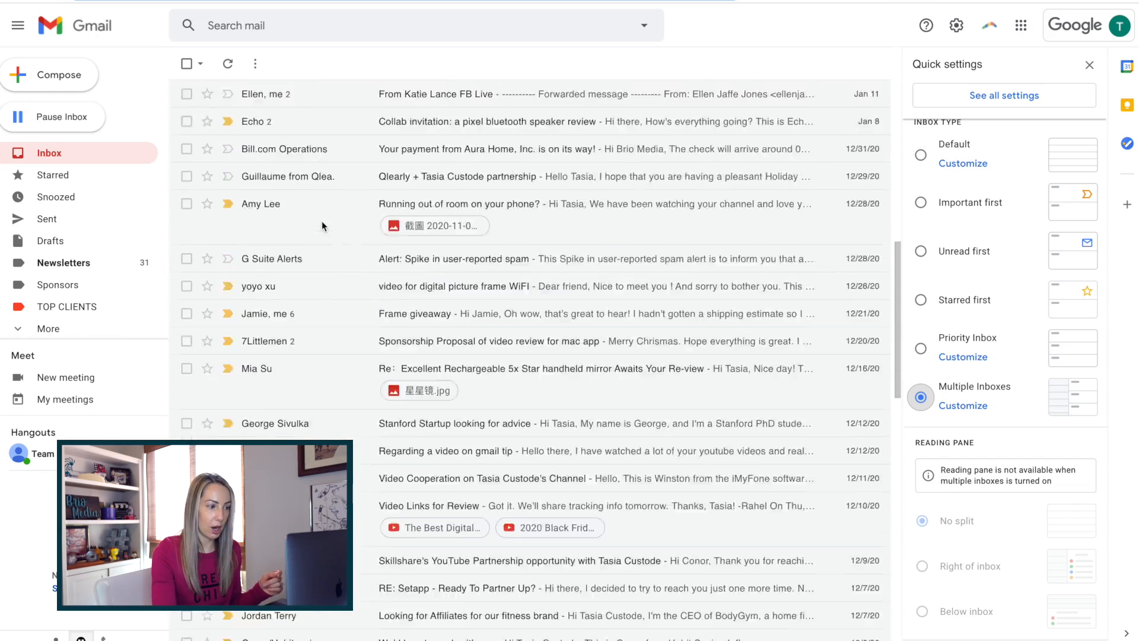
{"action": "left_click", "coordinate": [921, 155]}
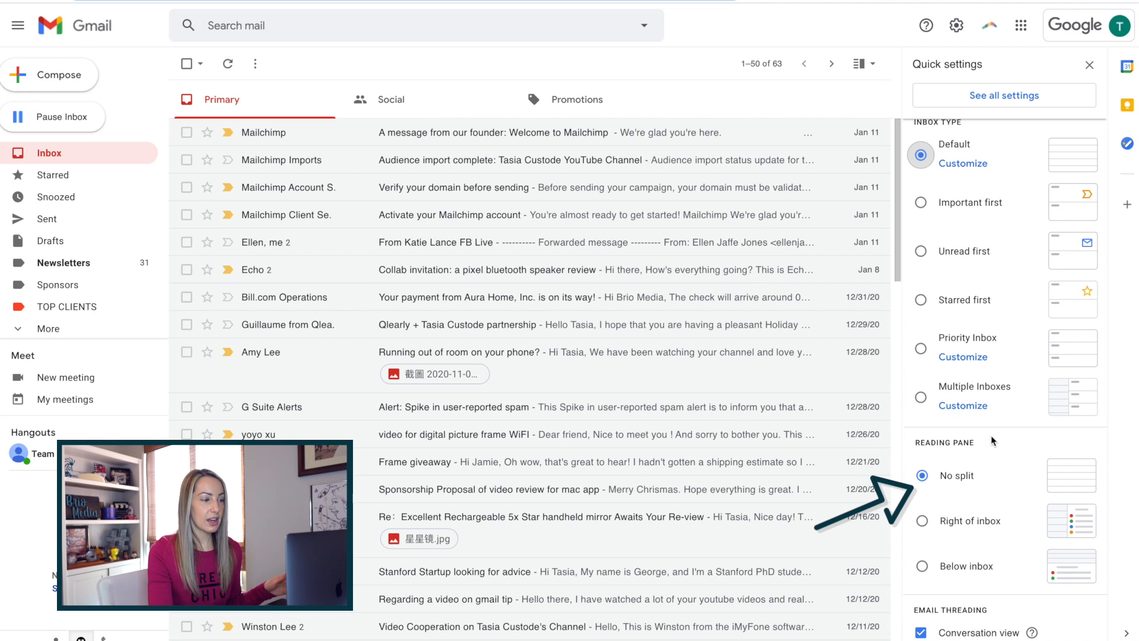
Step: Set the reading pane to Right of inbox with the Mailchimp message open beside the list
{"action": "left_click", "coordinate": [921, 476]}
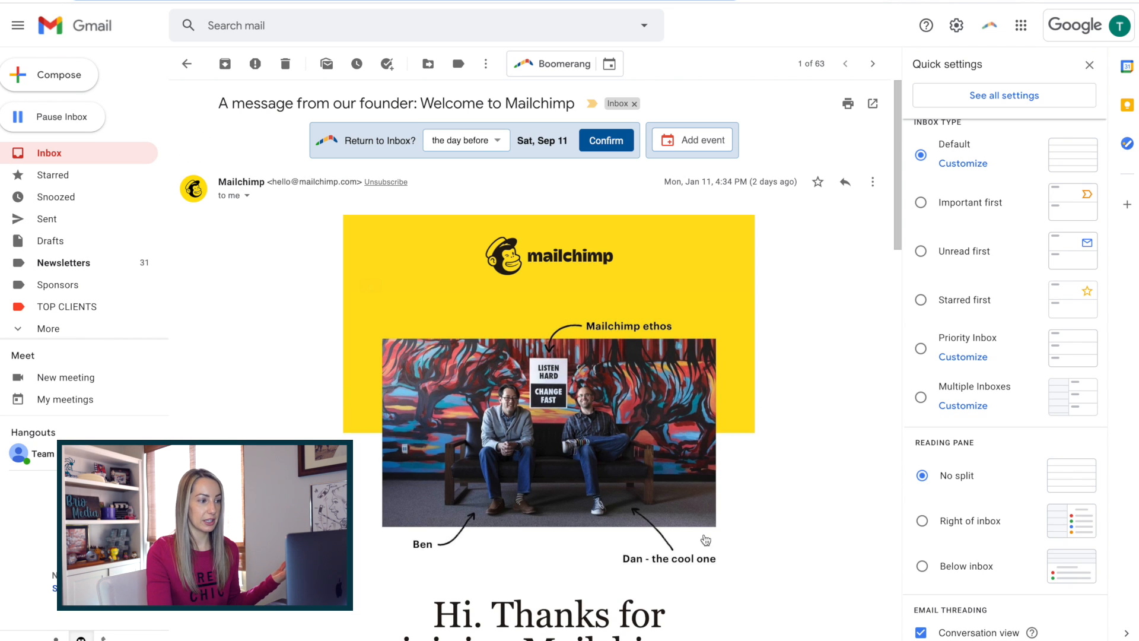
{"action": "mouse_move", "coordinate": [1021, 277]}
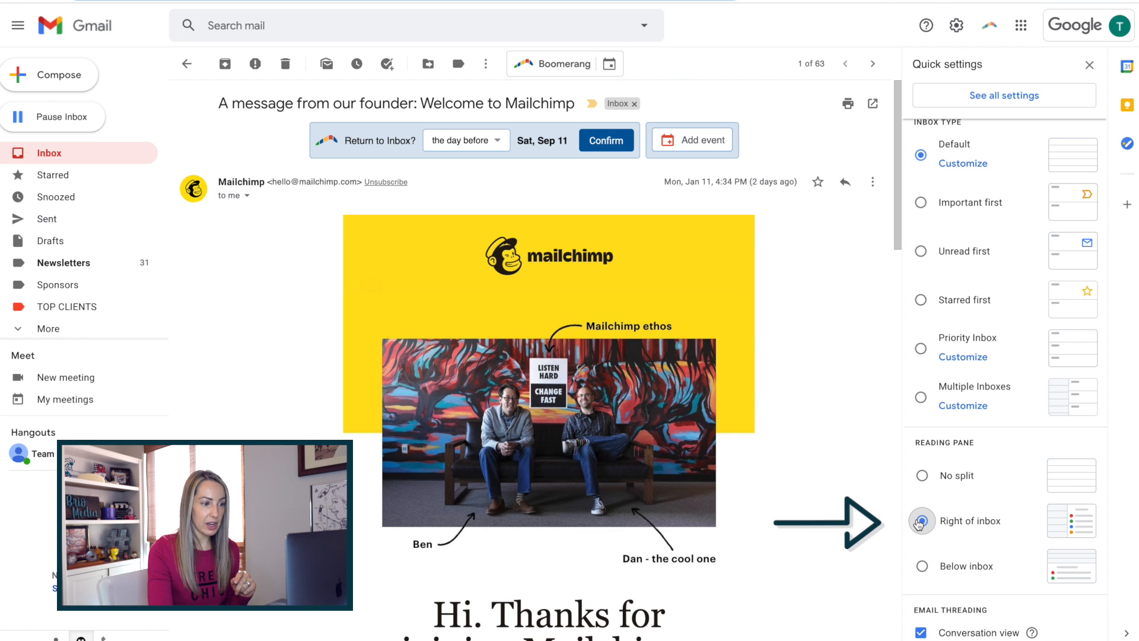
{"action": "left_click", "coordinate": [921, 521]}
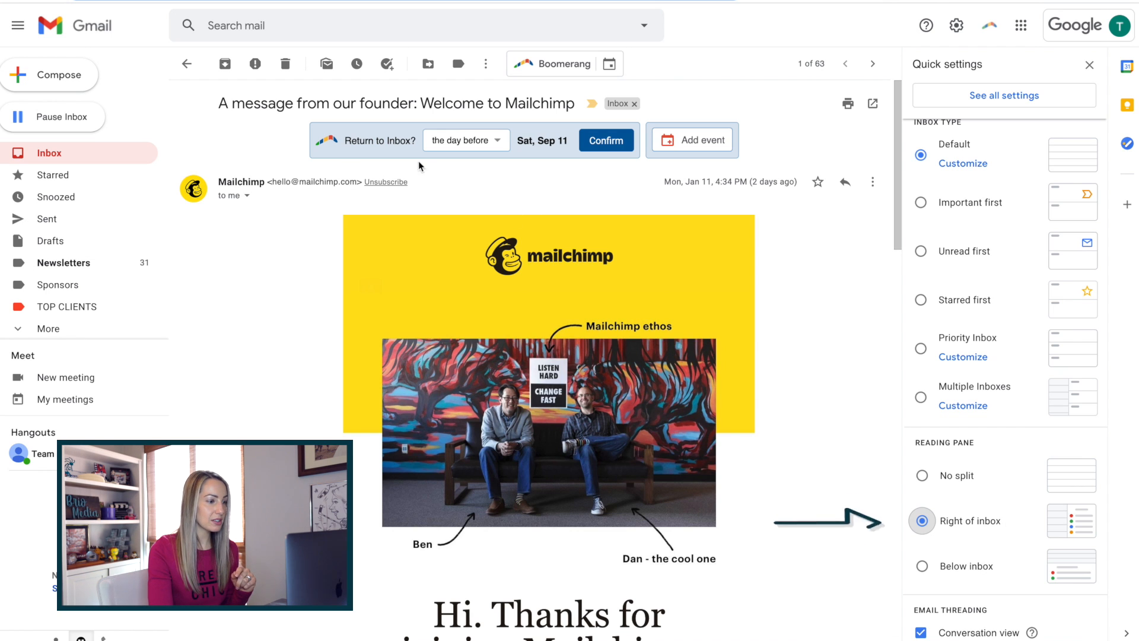
{"action": "left_click", "coordinate": [186, 63]}
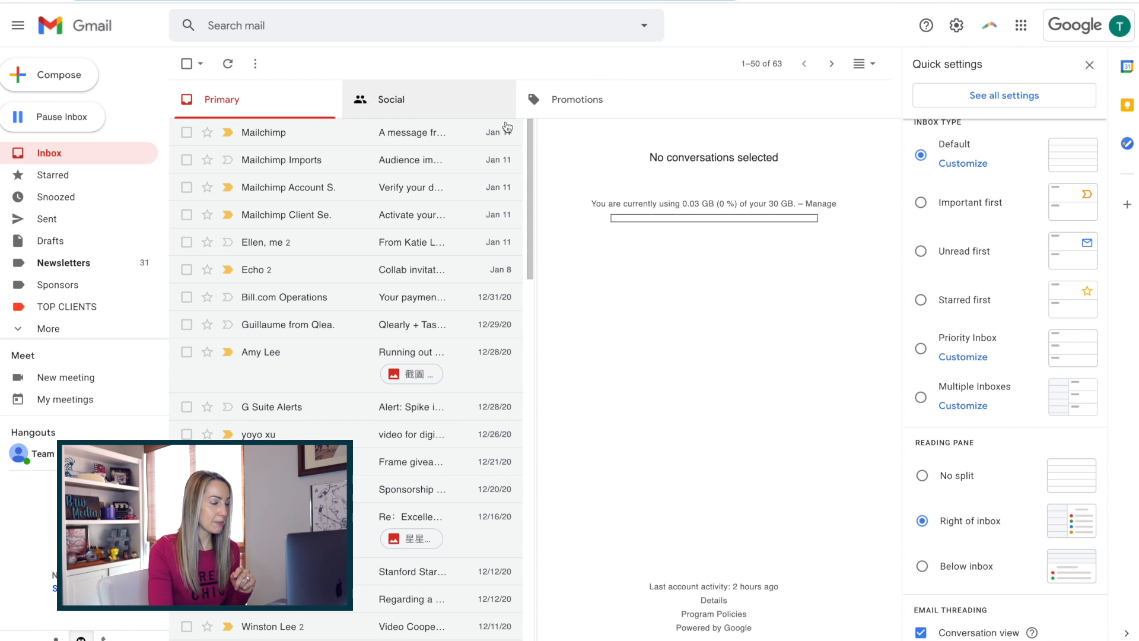
{"action": "left_click", "coordinate": [264, 132]}
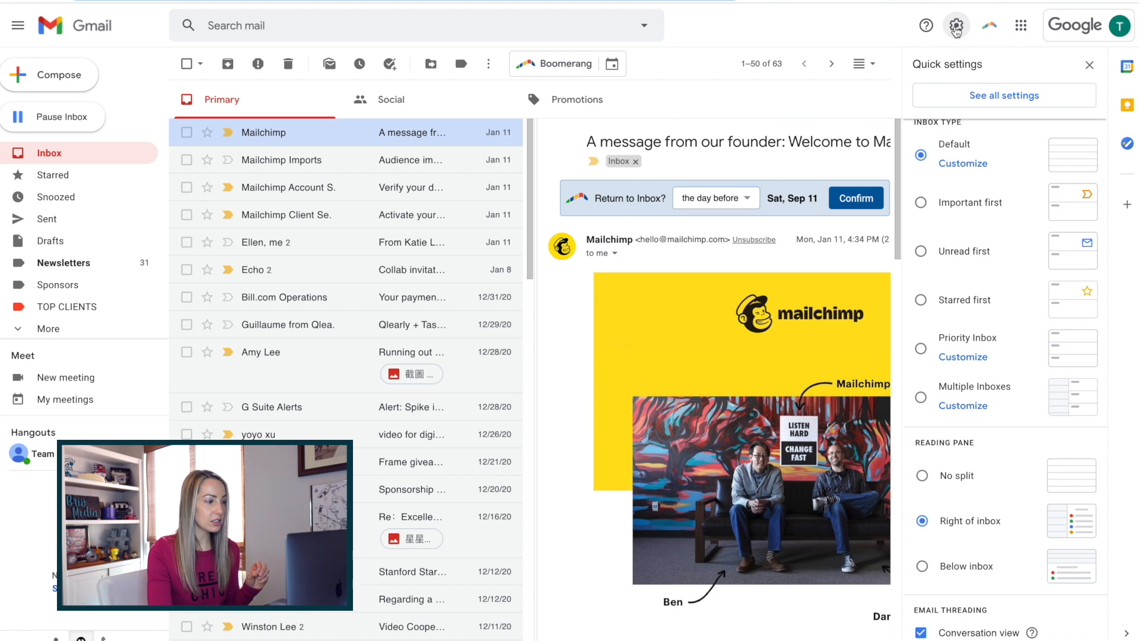
{"action": "mouse_move", "coordinate": [1090, 65]}
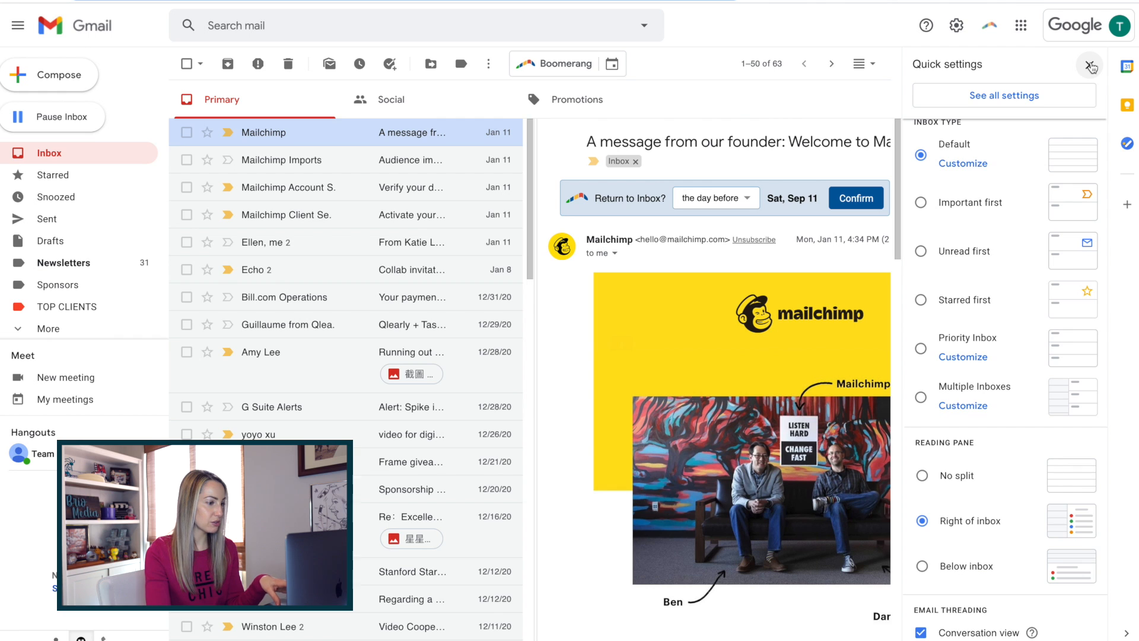
{"action": "left_click", "coordinate": [1091, 66]}
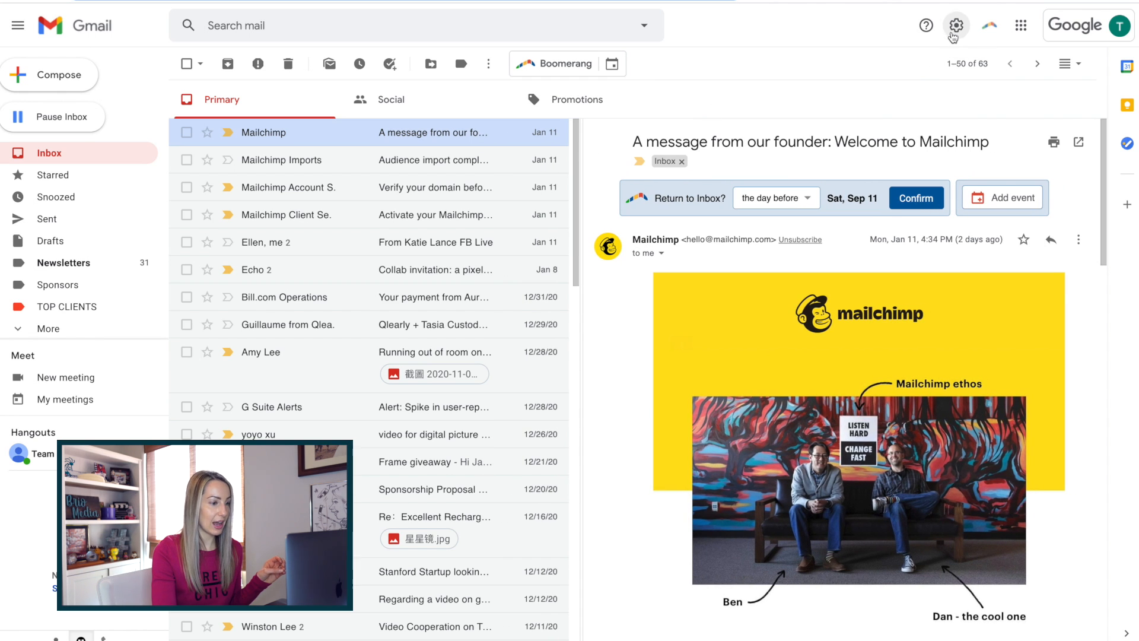
Step: Set the reading pane to Below inbox from Quick settings
{"action": "left_click", "coordinate": [957, 25]}
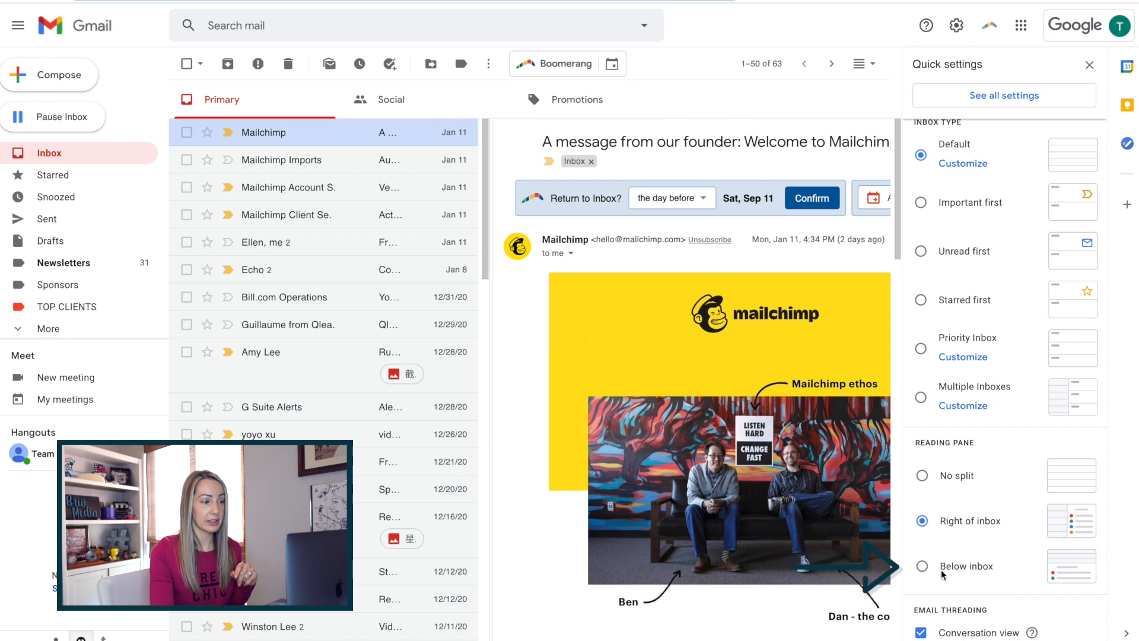
{"action": "left_click", "coordinate": [921, 566]}
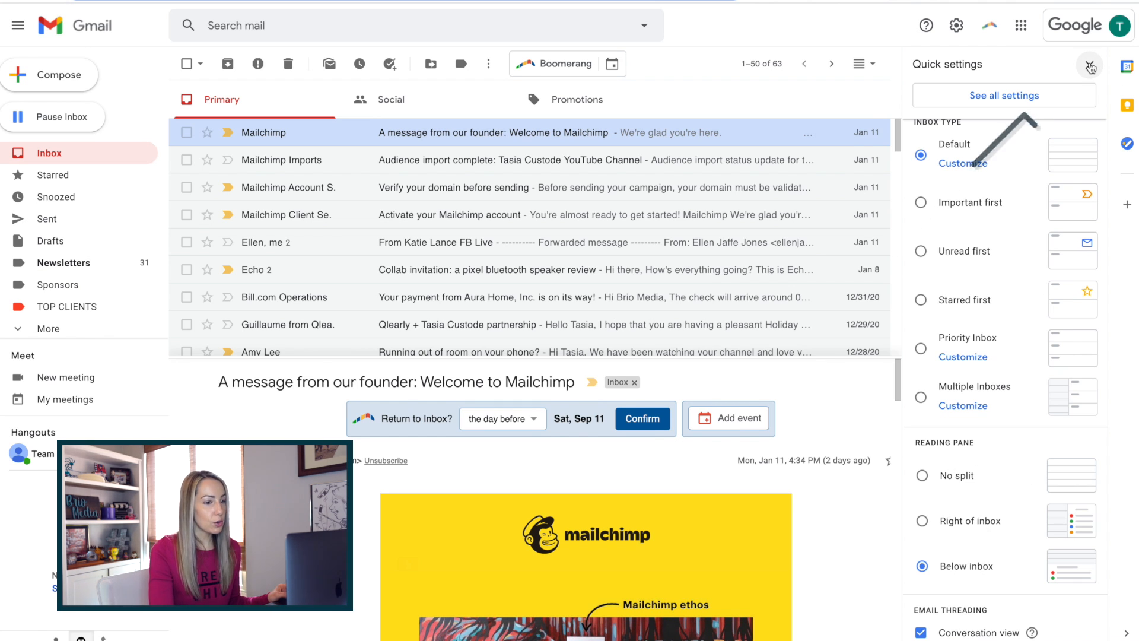
Step: Toggle the split pane on and off, choose Vertical split, then turn the split off
{"action": "left_click", "coordinate": [1090, 64]}
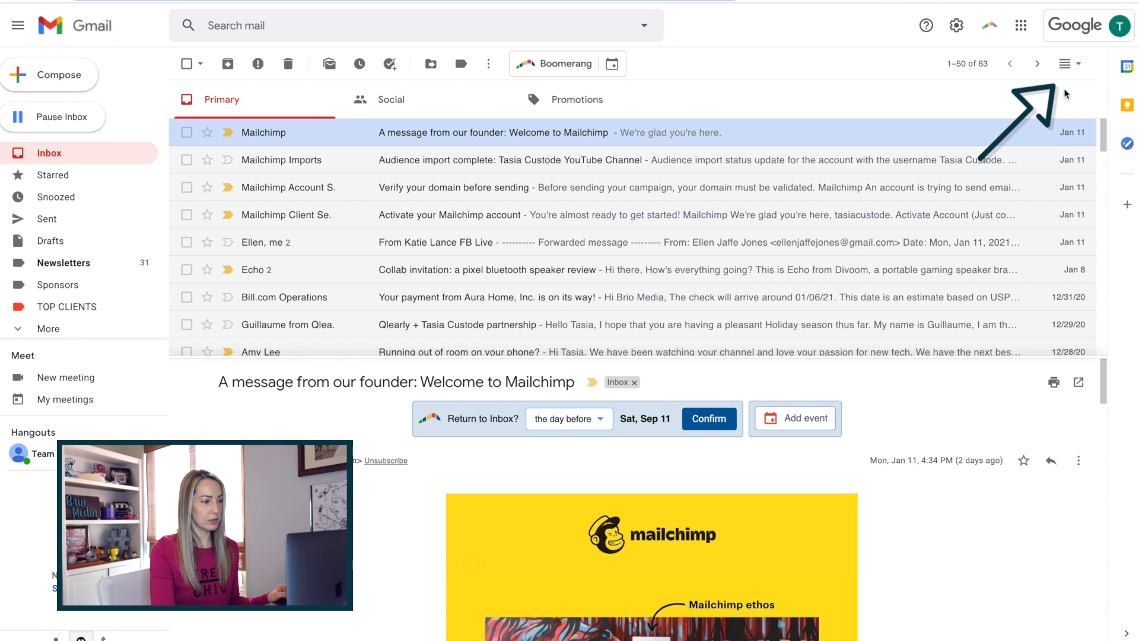
{"action": "mouse_move", "coordinate": [1066, 64]}
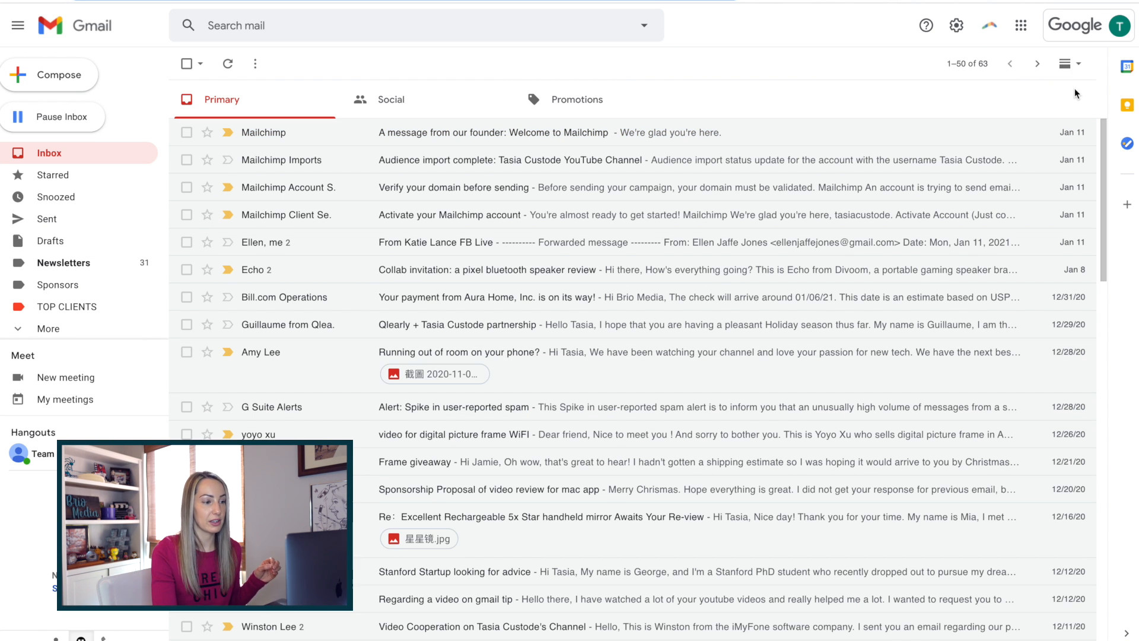
{"action": "left_click", "coordinate": [1066, 64]}
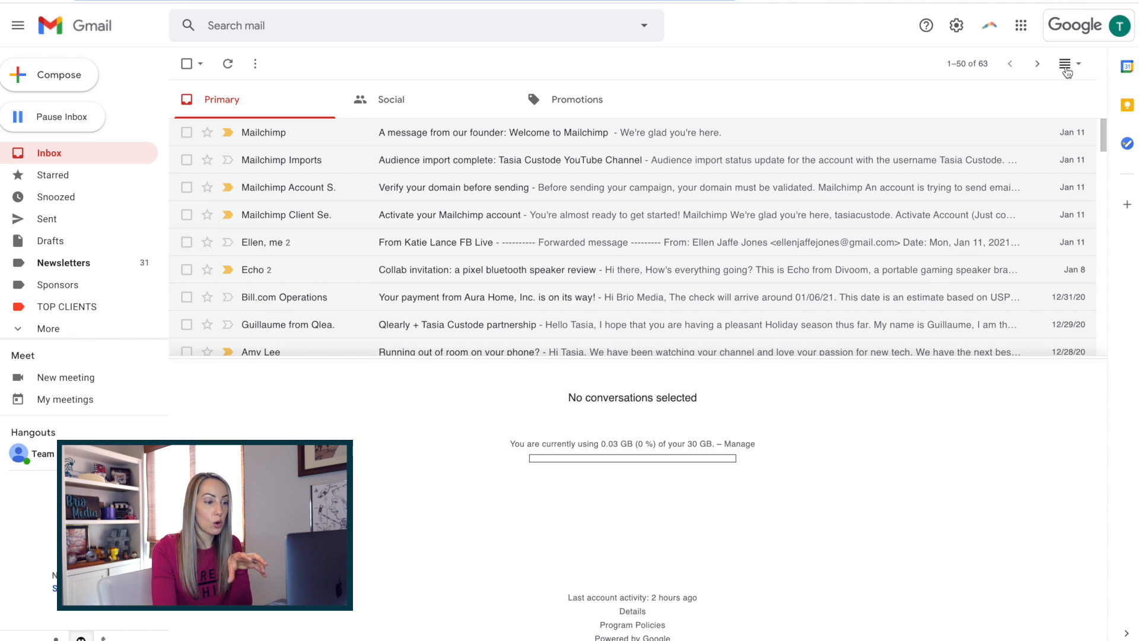
{"action": "left_click", "coordinate": [1067, 64]}
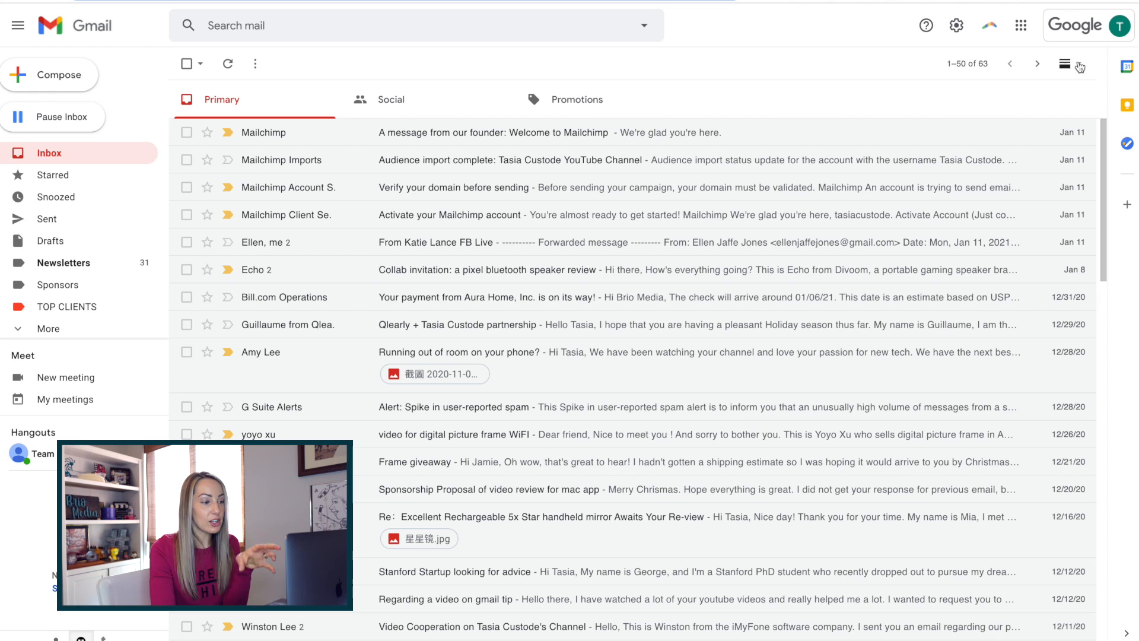
{"action": "left_click", "coordinate": [1080, 65]}
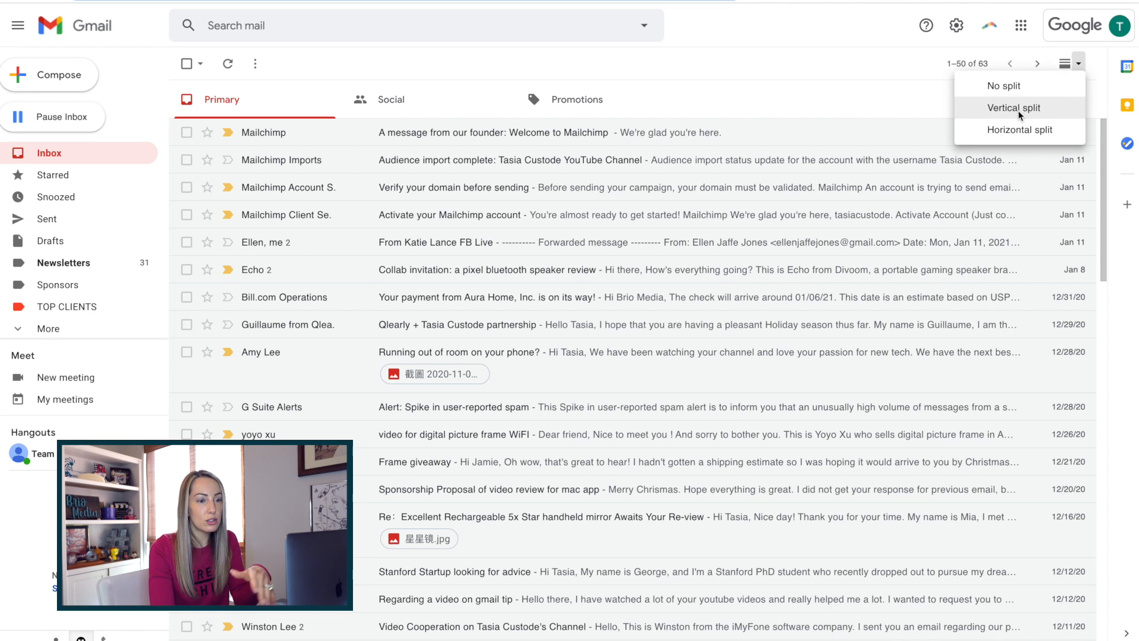
{"action": "left_click", "coordinate": [1015, 108]}
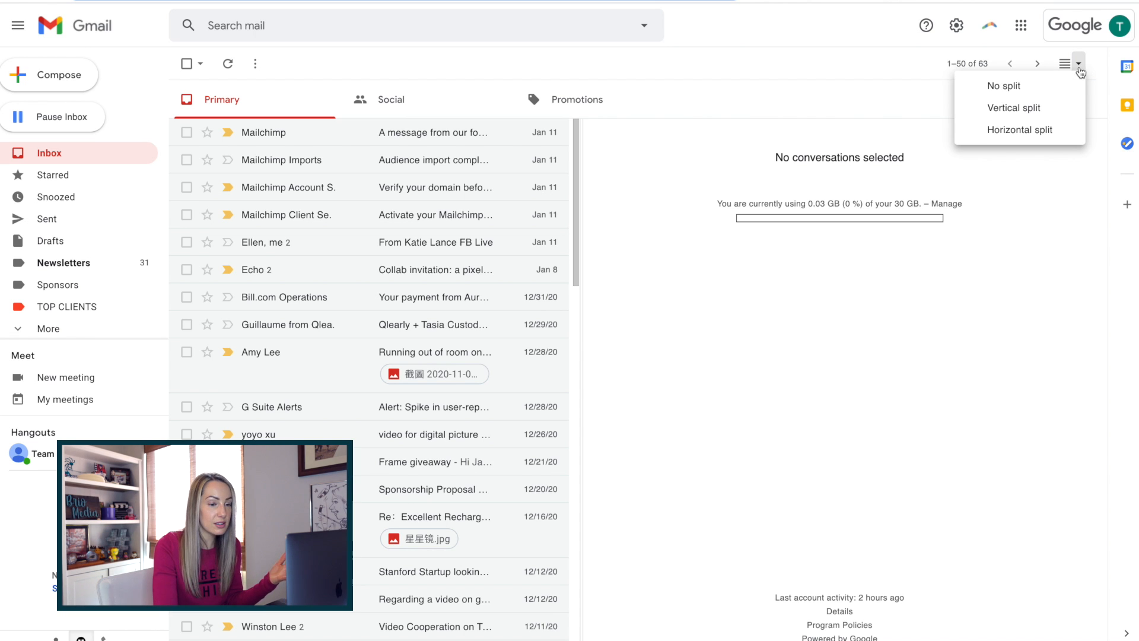
{"action": "left_click", "coordinate": [1004, 85]}
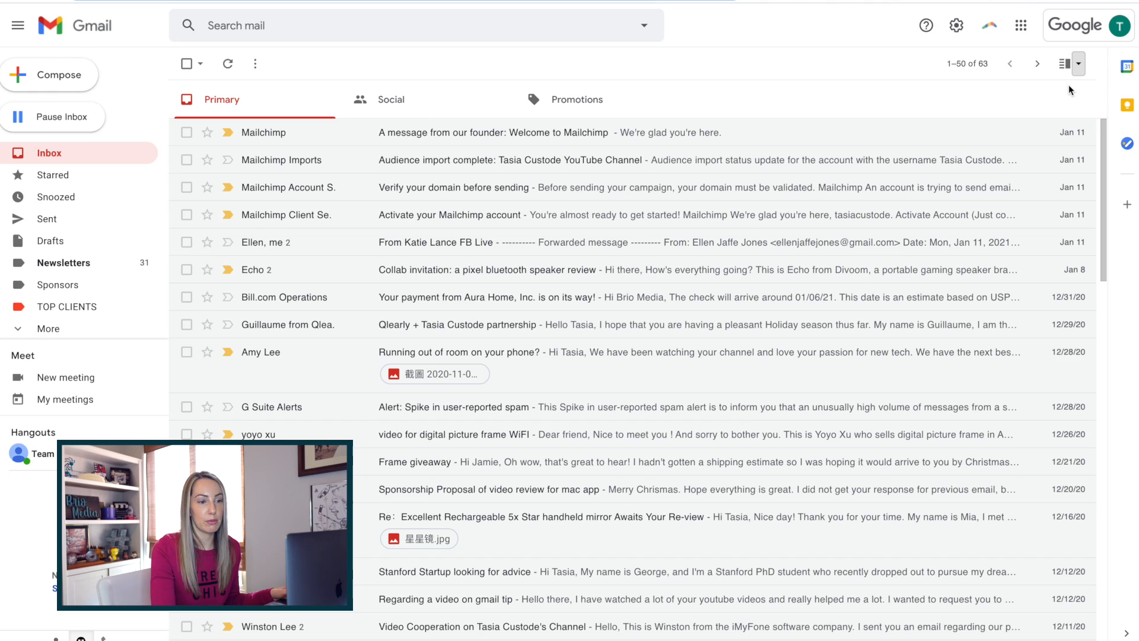
{"action": "left_click", "coordinate": [956, 25]}
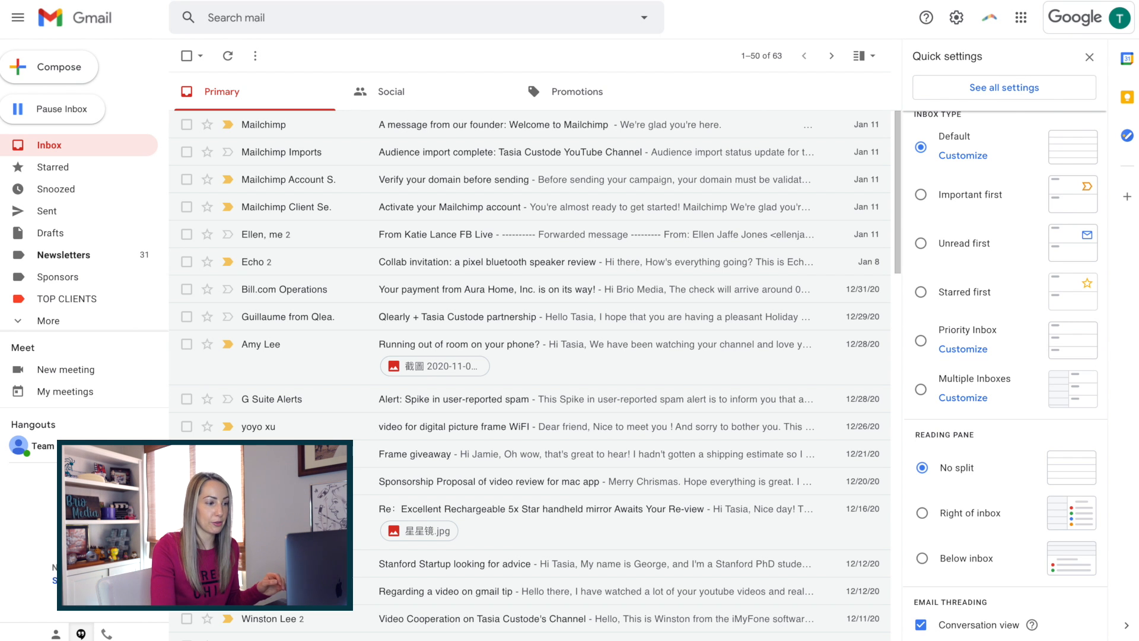
{"action": "left_click", "coordinate": [1088, 57]}
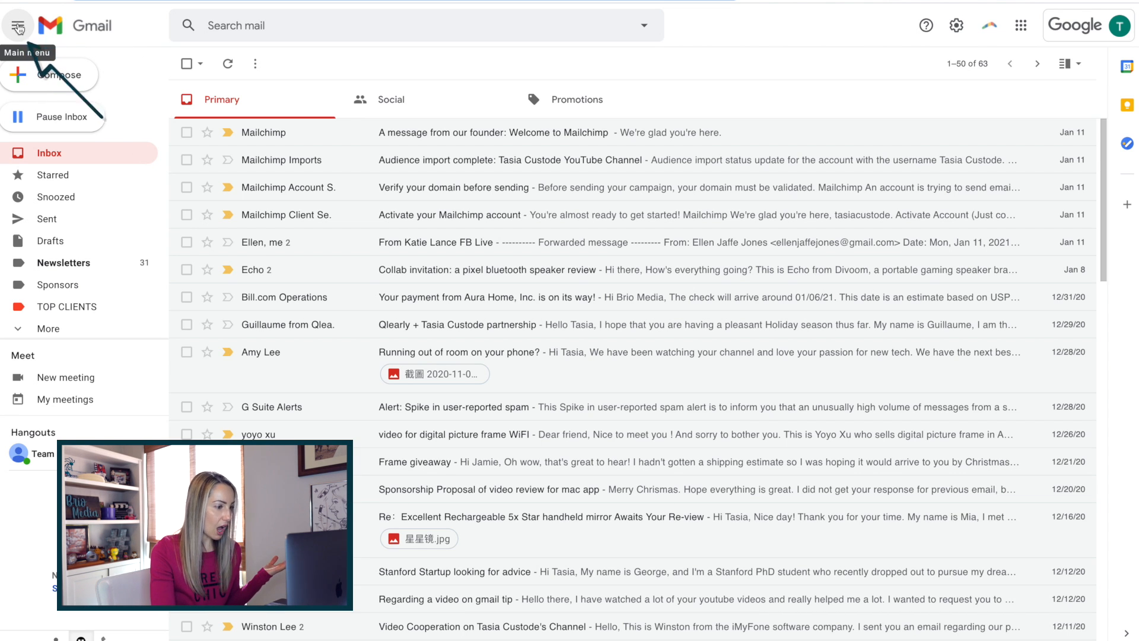
{"action": "left_click", "coordinate": [18, 25]}
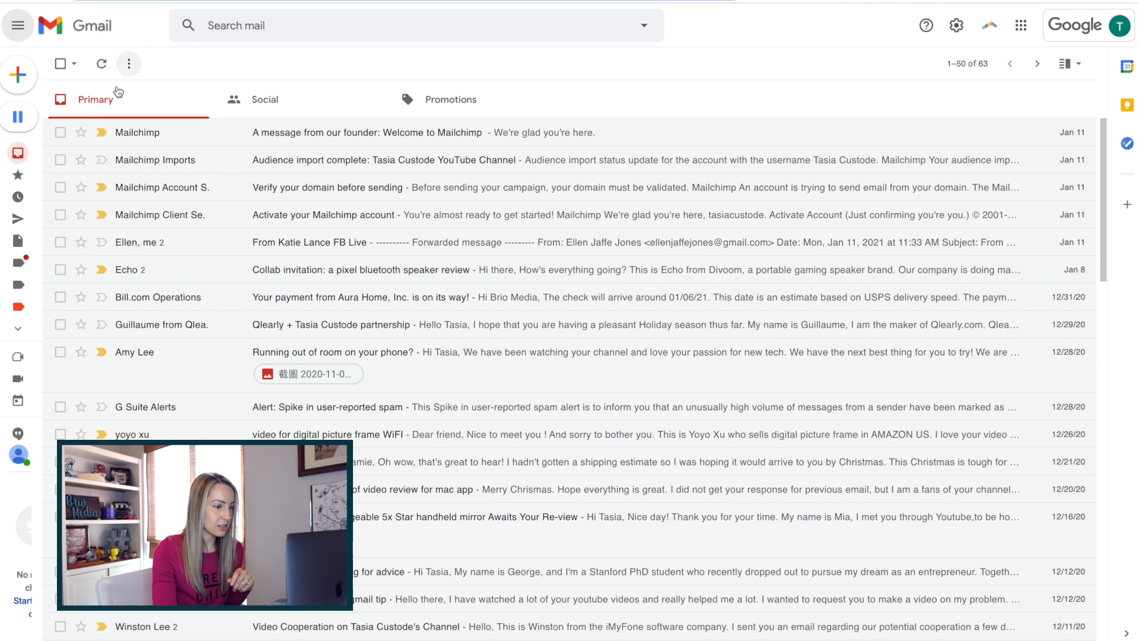
{"action": "left_click", "coordinate": [18, 25]}
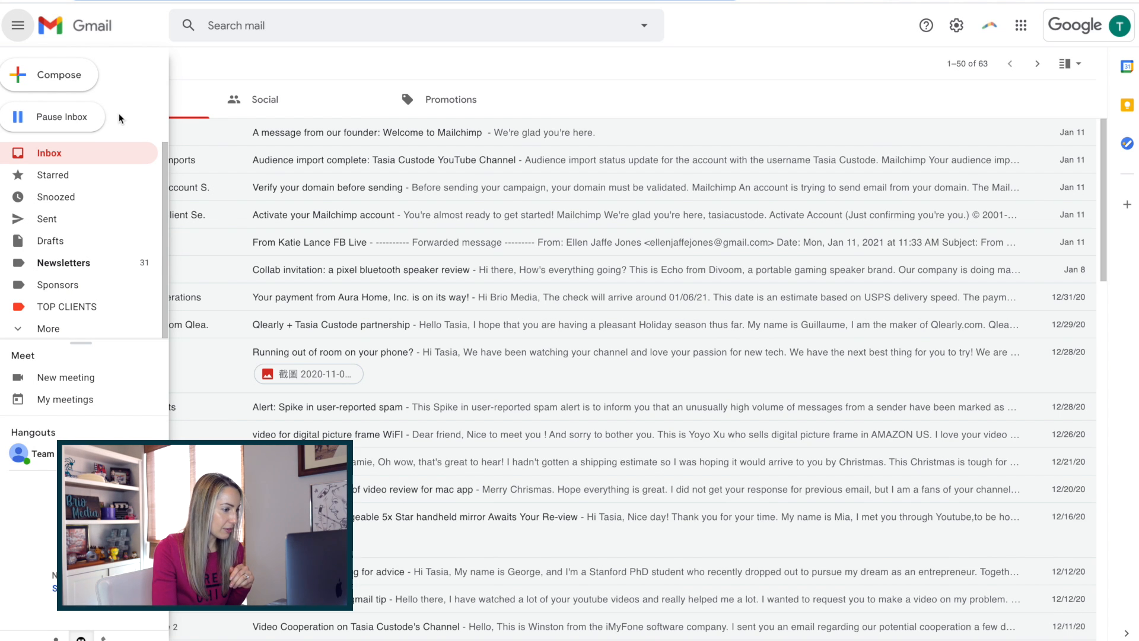
{"action": "mouse_move", "coordinate": [70, 116]}
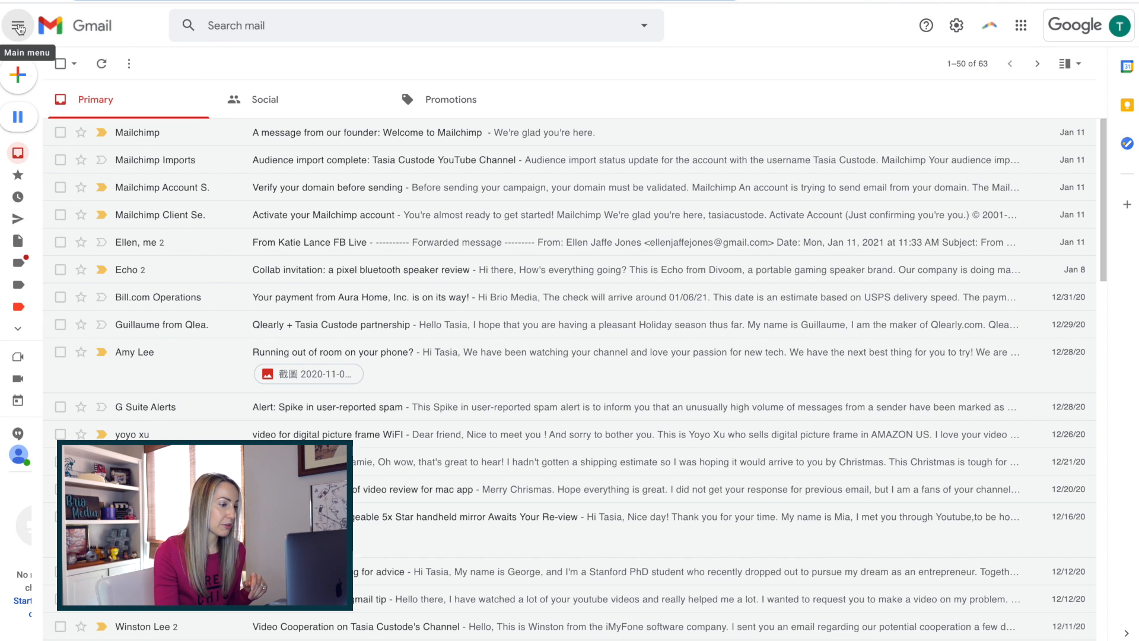
{"action": "left_click", "coordinate": [19, 25]}
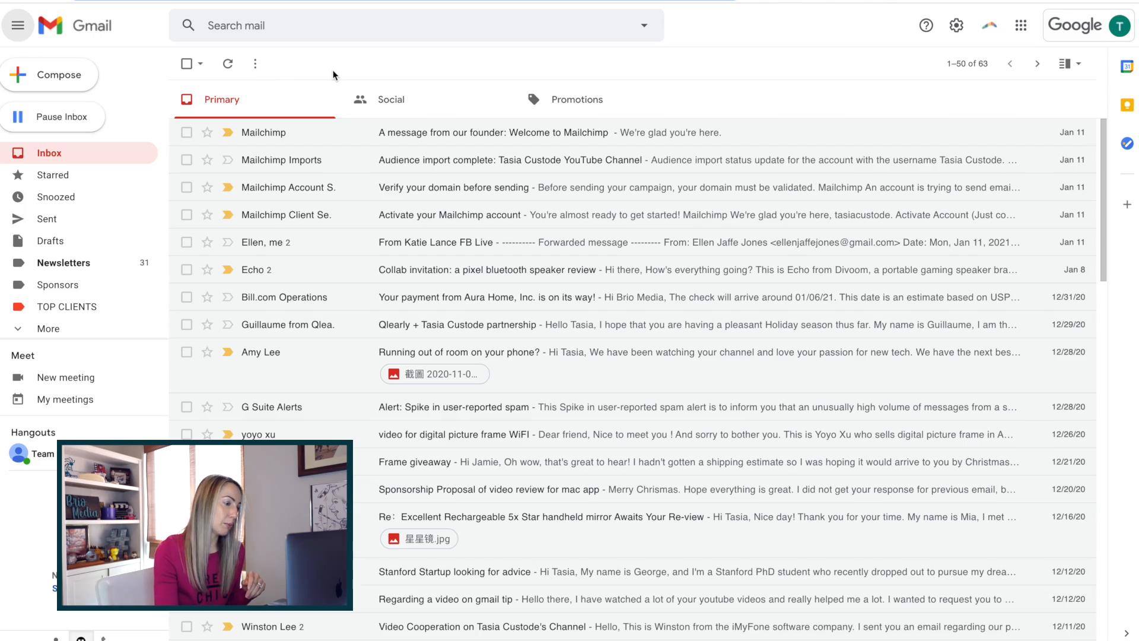